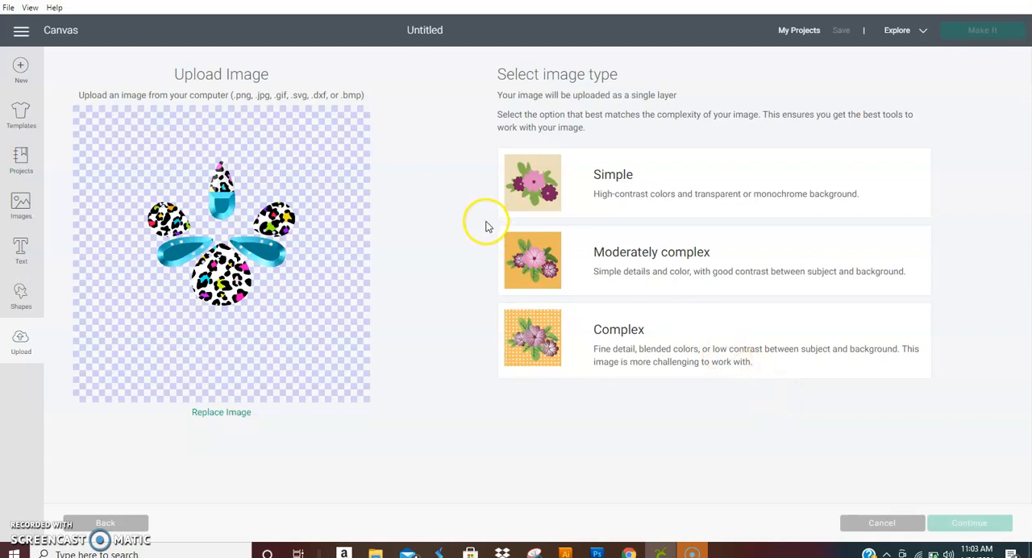
pyautogui.moveTo(514, 243)
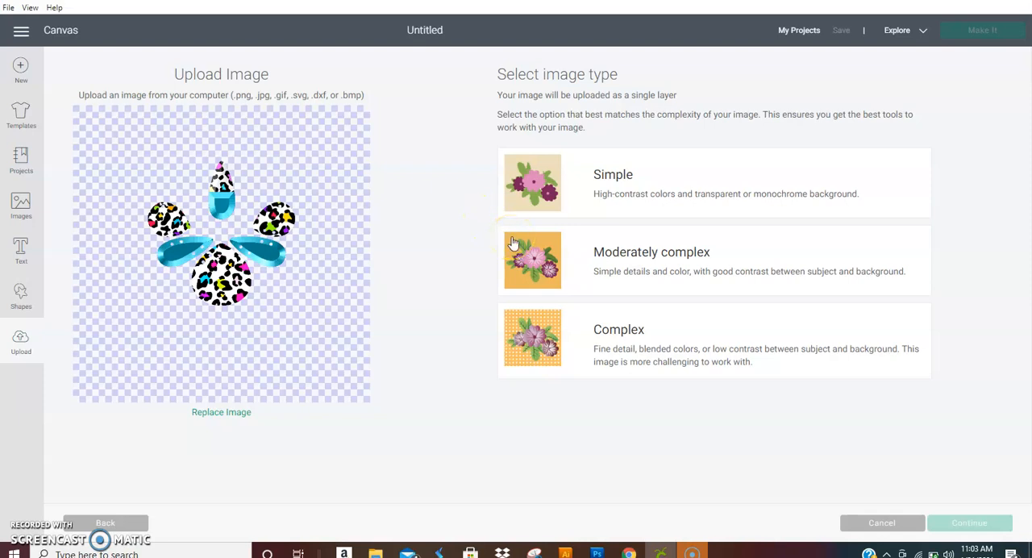
pyautogui.moveTo(795, 274)
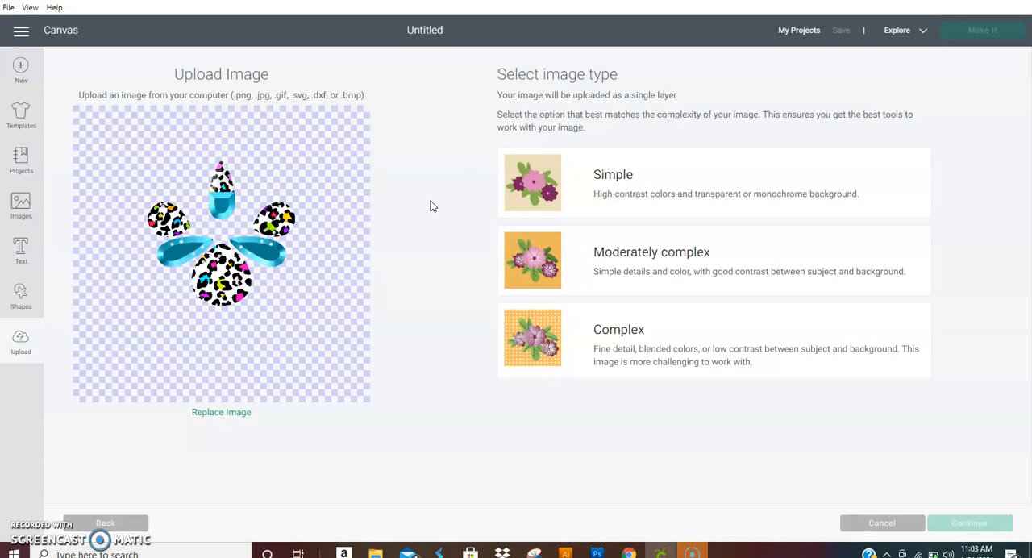
pyautogui.moveTo(426, 203)
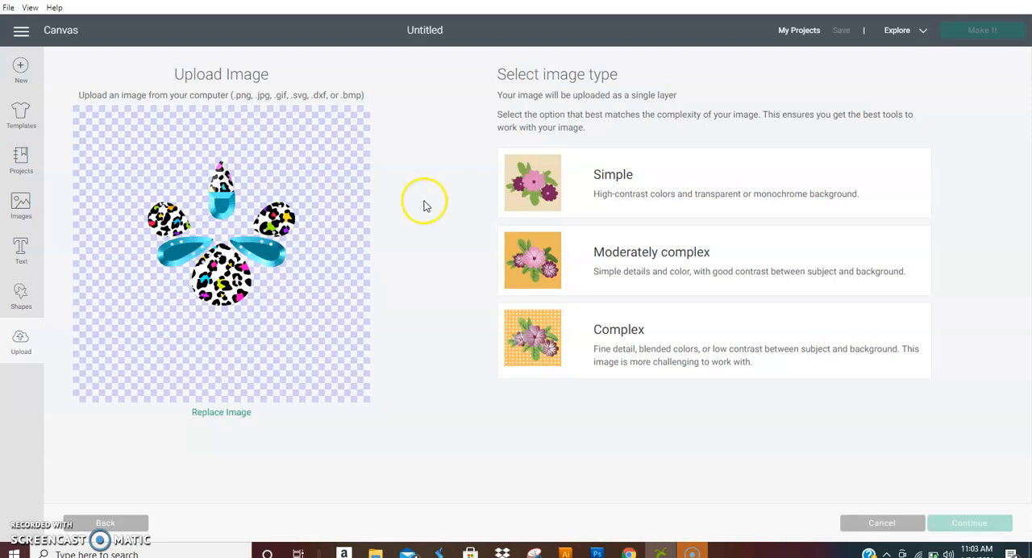
# Choose Complex as the image type for the uploaded cheetah paw
pyautogui.click(713, 340)
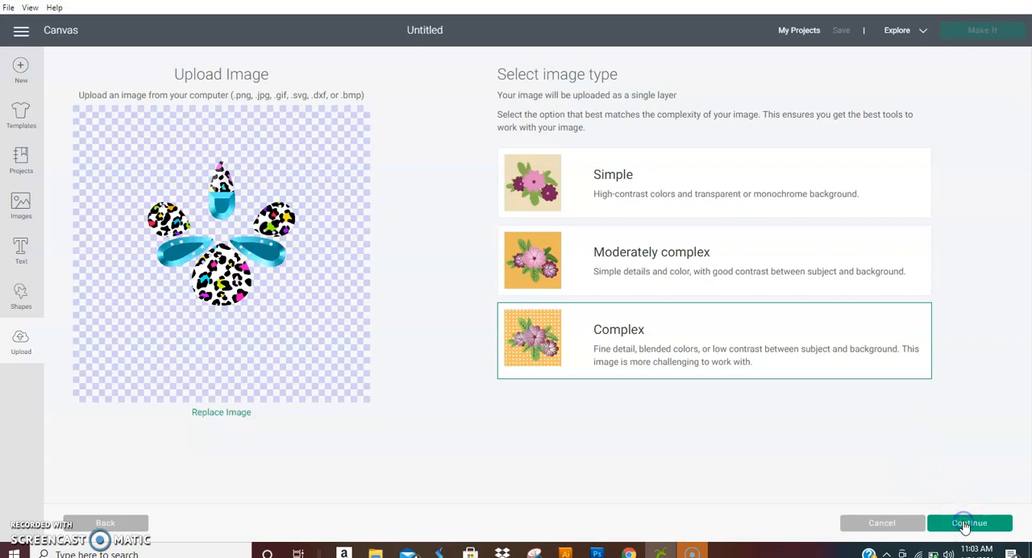
# Continue past image type and Select & erase without removing anything, reaching the Print Then Cut save screen
pyautogui.click(970, 522)
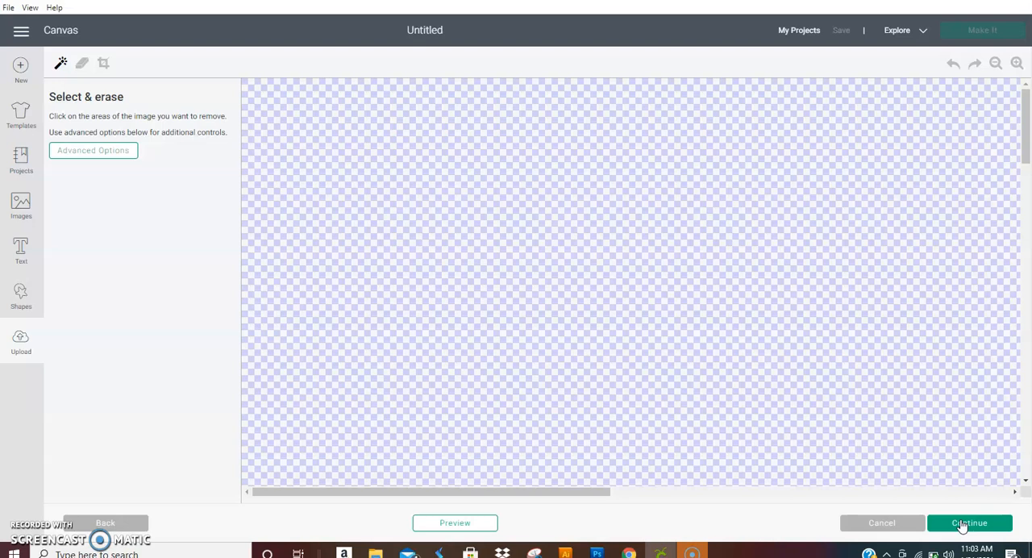
pyautogui.click(969, 523)
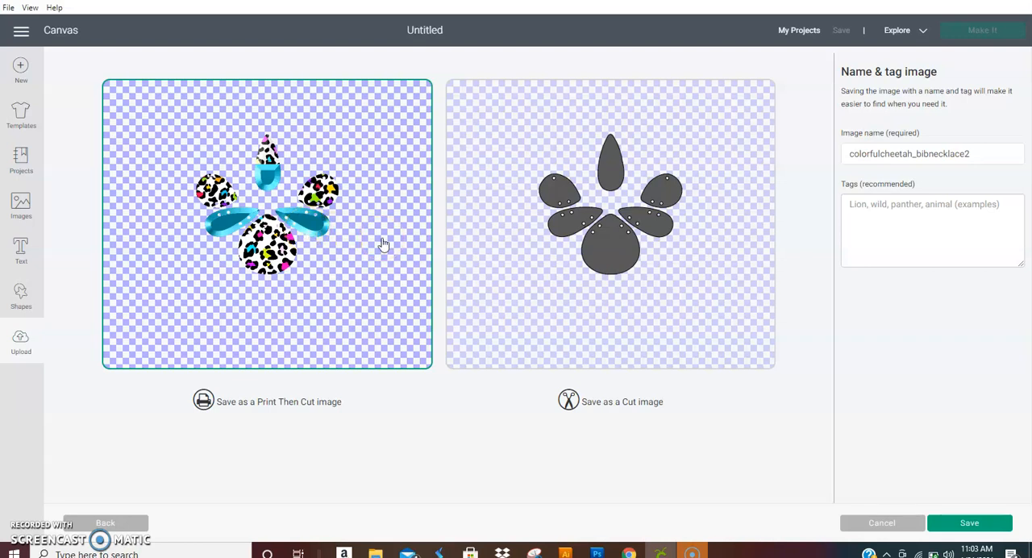
pyautogui.moveTo(492, 116)
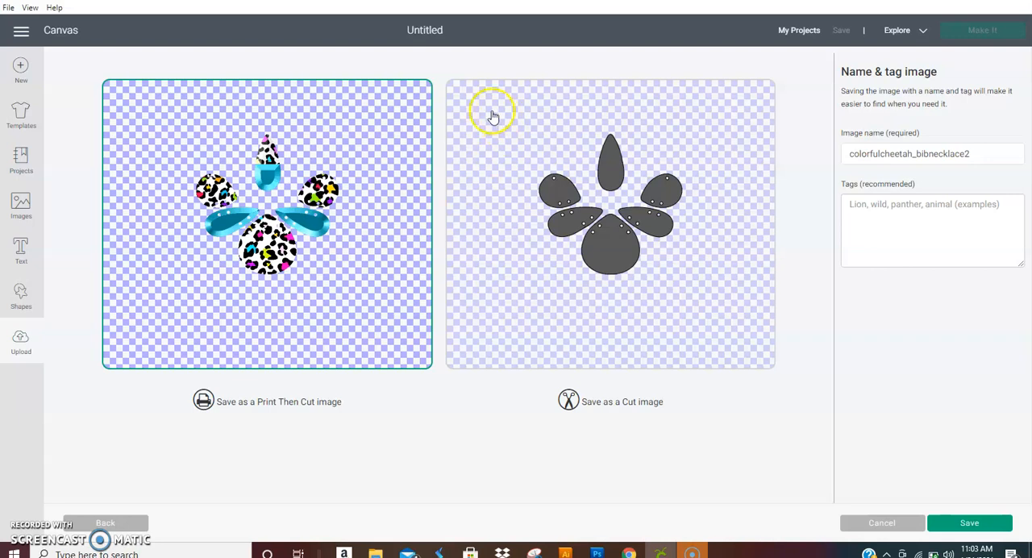
pyautogui.moveTo(539, 189)
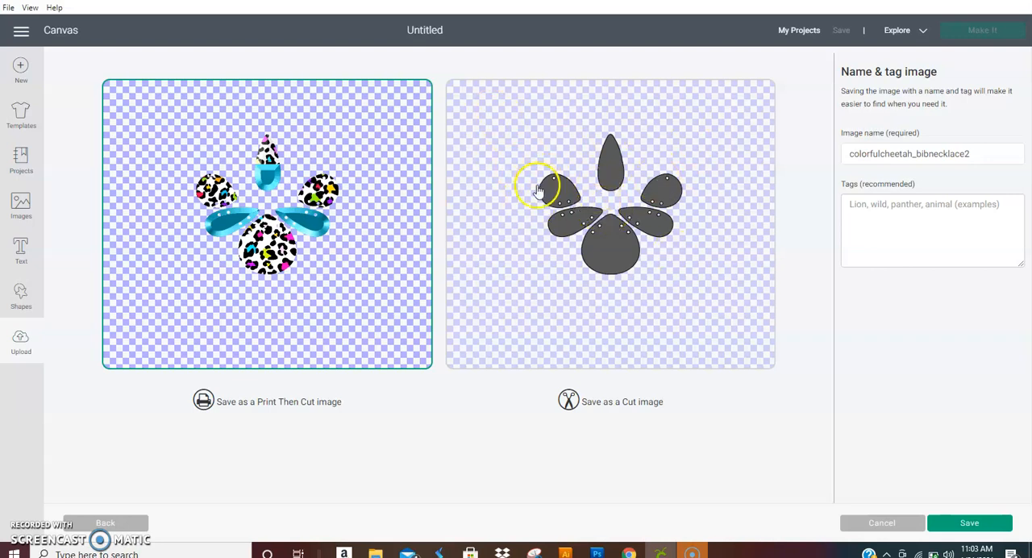
pyautogui.moveTo(577, 194)
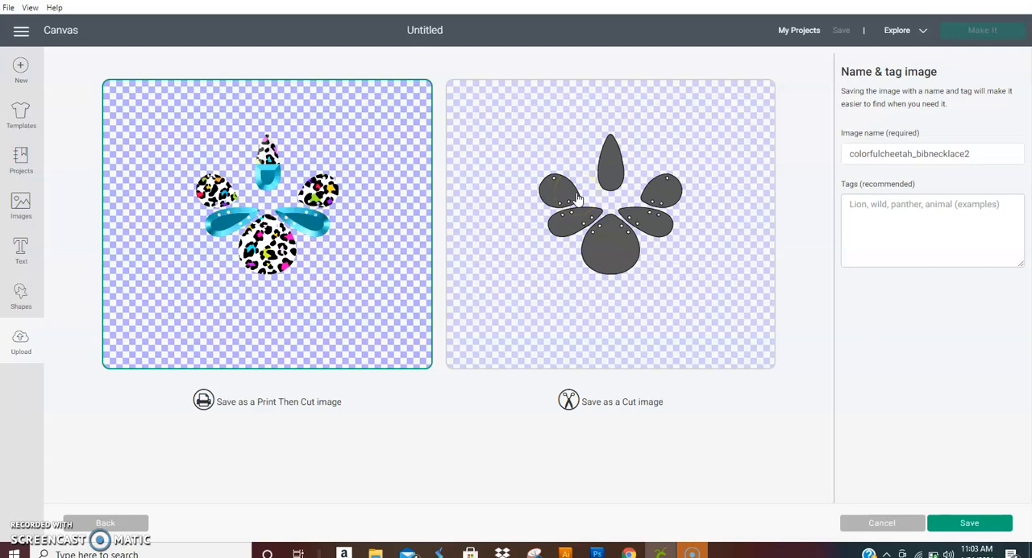
pyautogui.moveTo(786, 270)
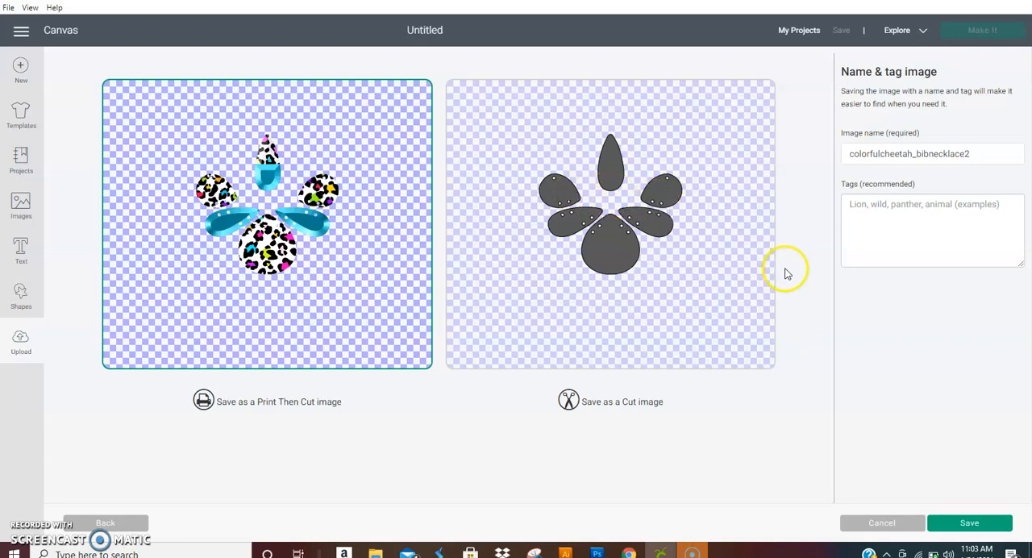
pyautogui.moveTo(386, 281)
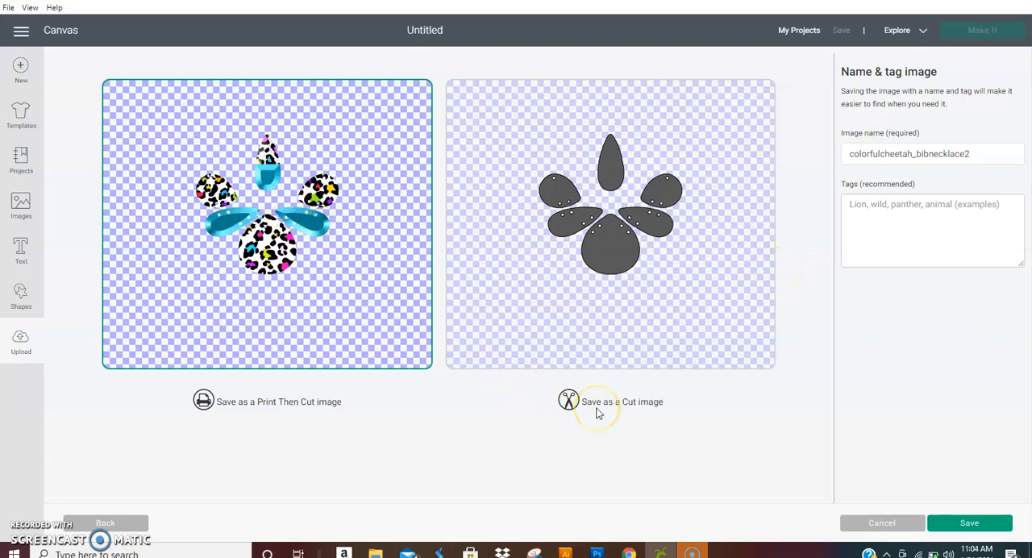
pyautogui.moveTo(637, 420)
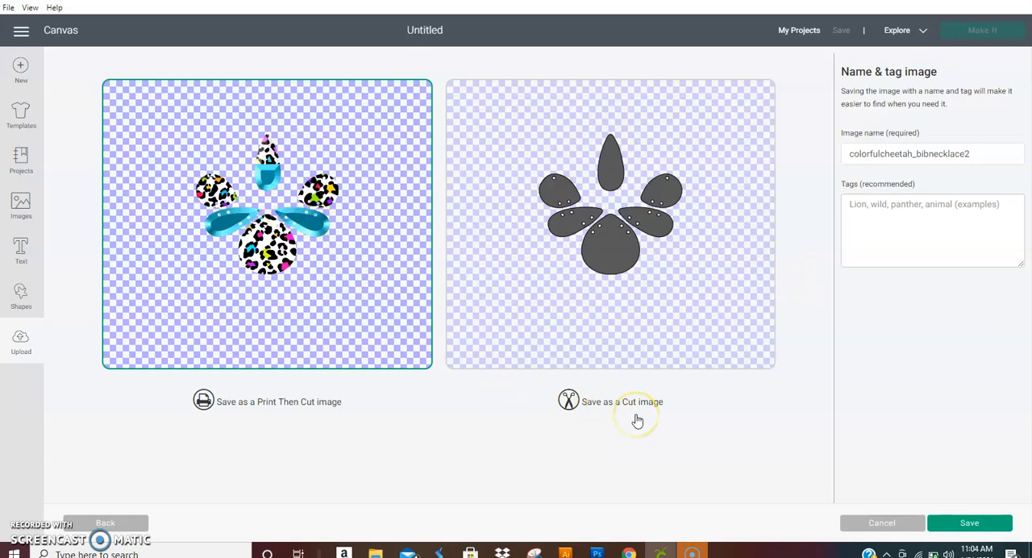
pyautogui.moveTo(729, 248)
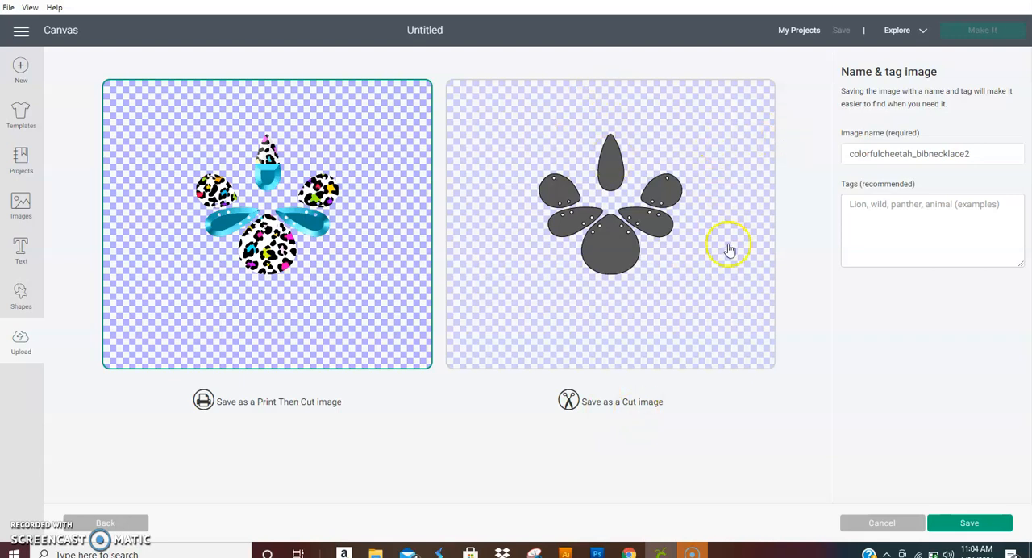
pyautogui.moveTo(740, 219)
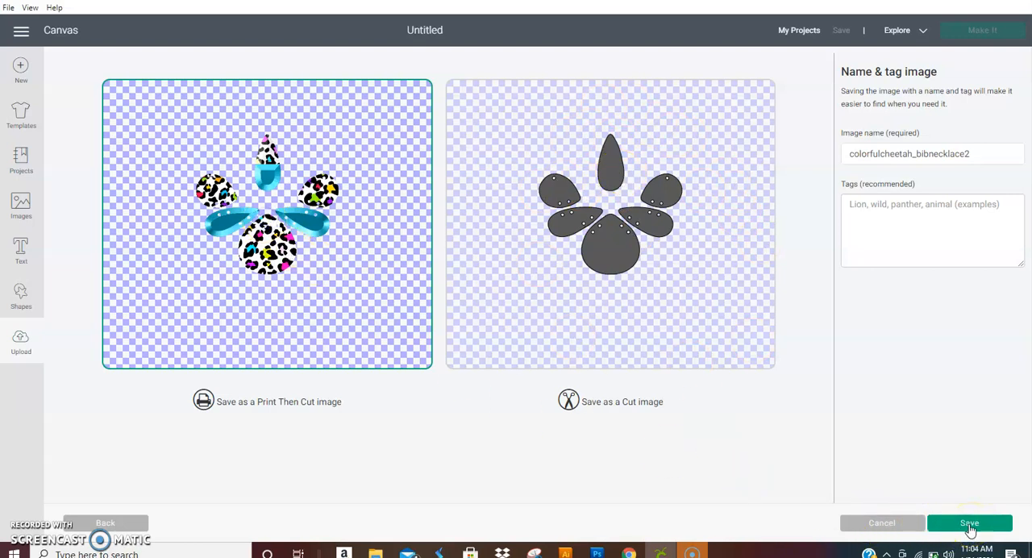
# Save colorfulcheetah_bibnecklace2 as Print Then Cut and insert it from Recently uploaded onto the canvas
pyautogui.click(969, 522)
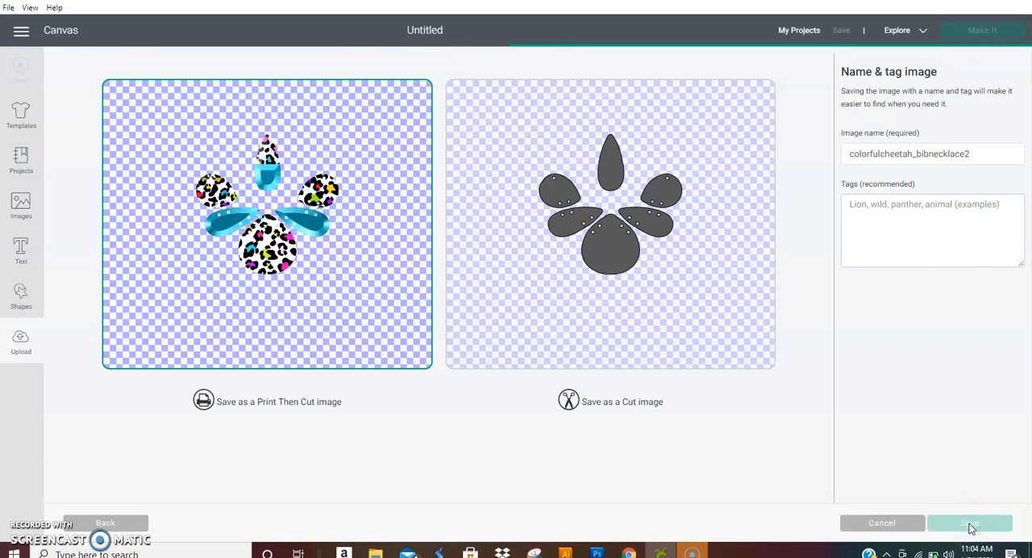
pyautogui.click(970, 522)
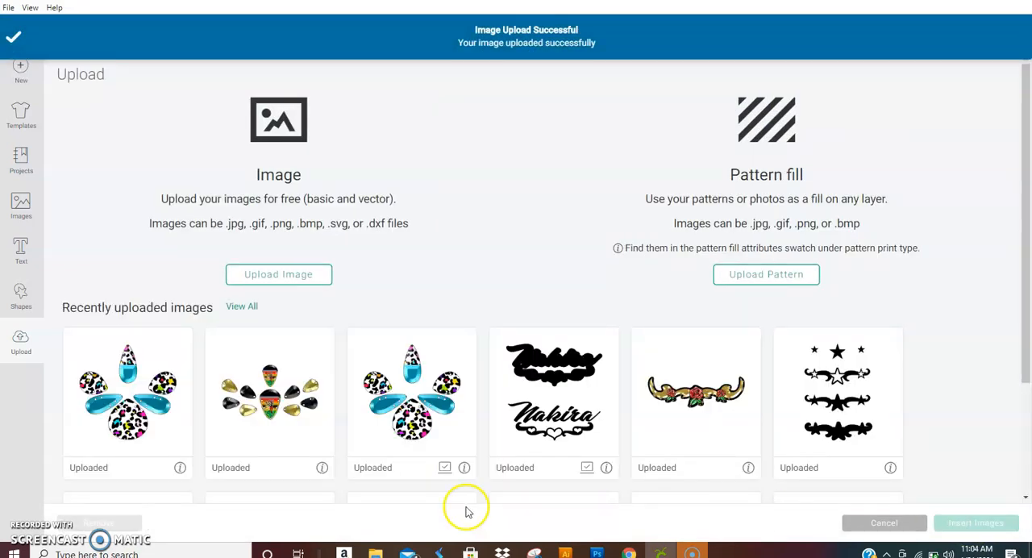
pyautogui.click(127, 394)
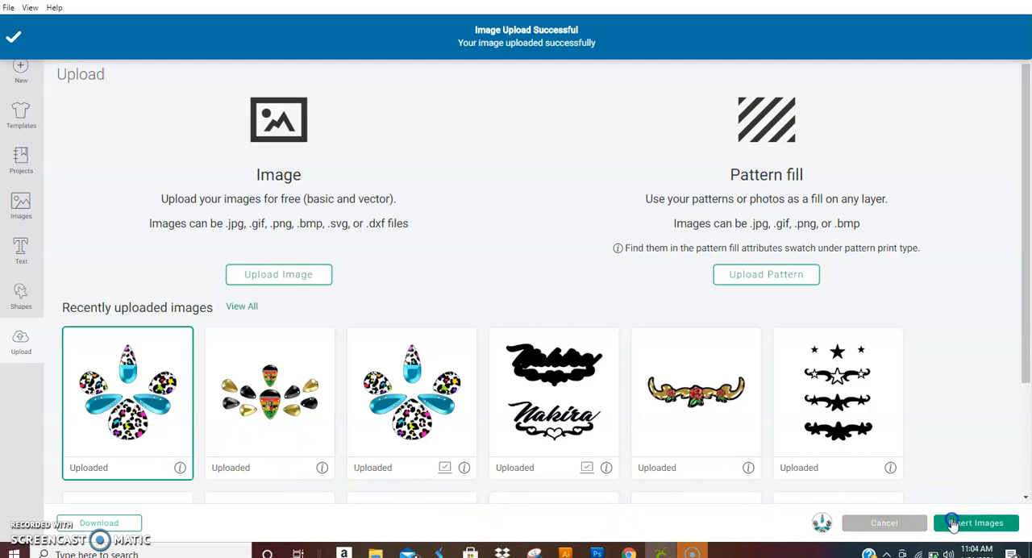
pyautogui.click(976, 522)
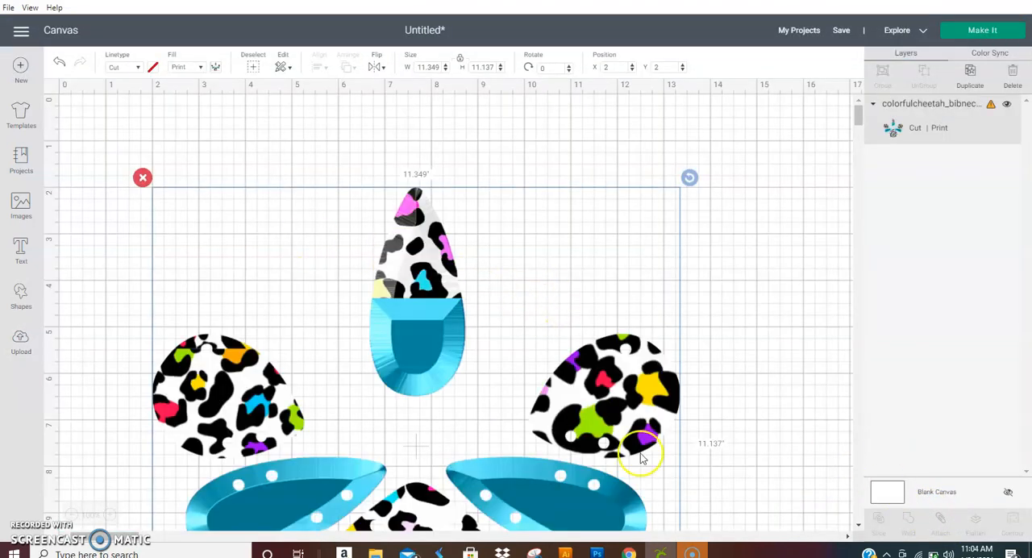
# Resize the paw design to 5 inches wide and move it toward the canvas centre
pyautogui.moveTo(642, 447); pyautogui.dragTo(411, 105)
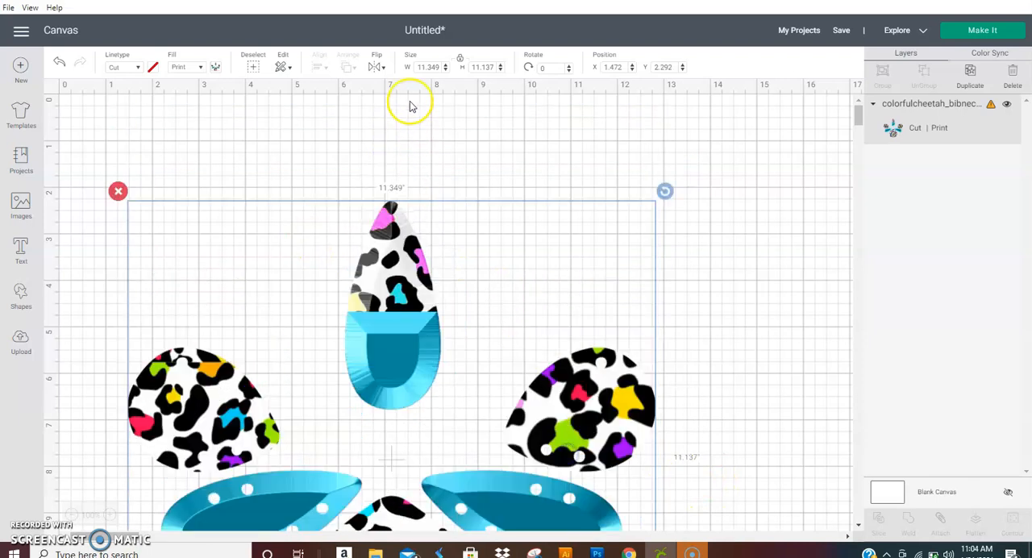
pyautogui.click(428, 67)
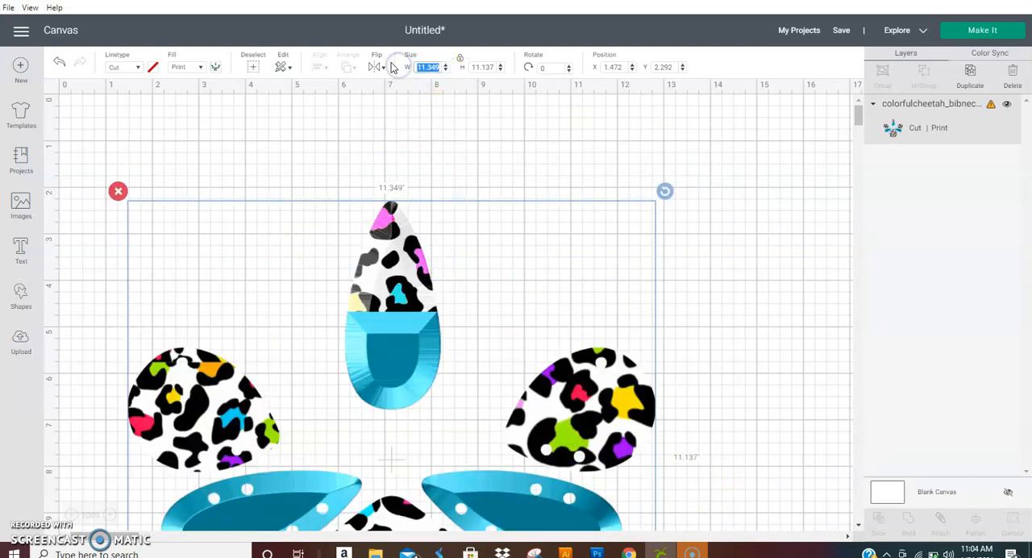
pyautogui.write('5')
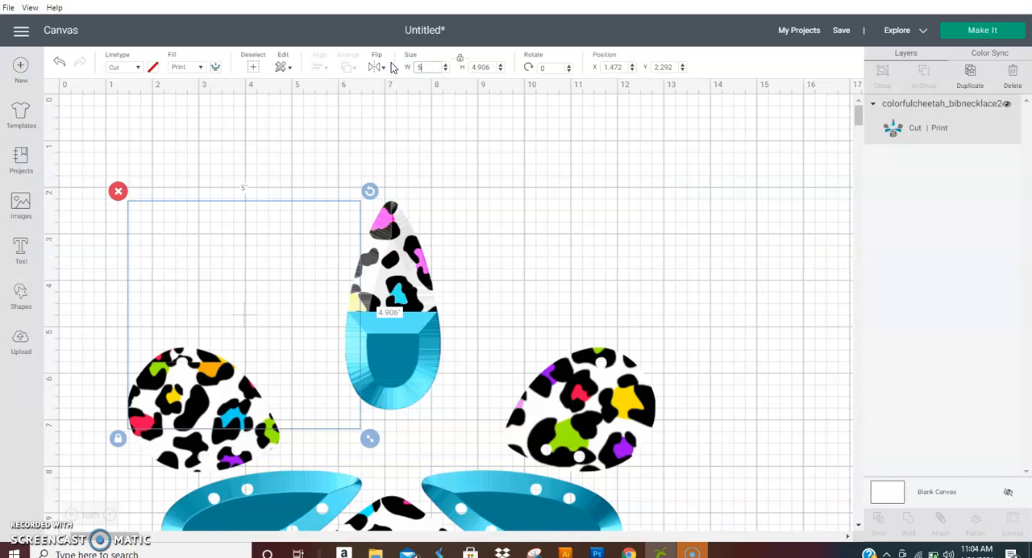
pyautogui.moveTo(242, 314); pyautogui.dragTo(346, 354)
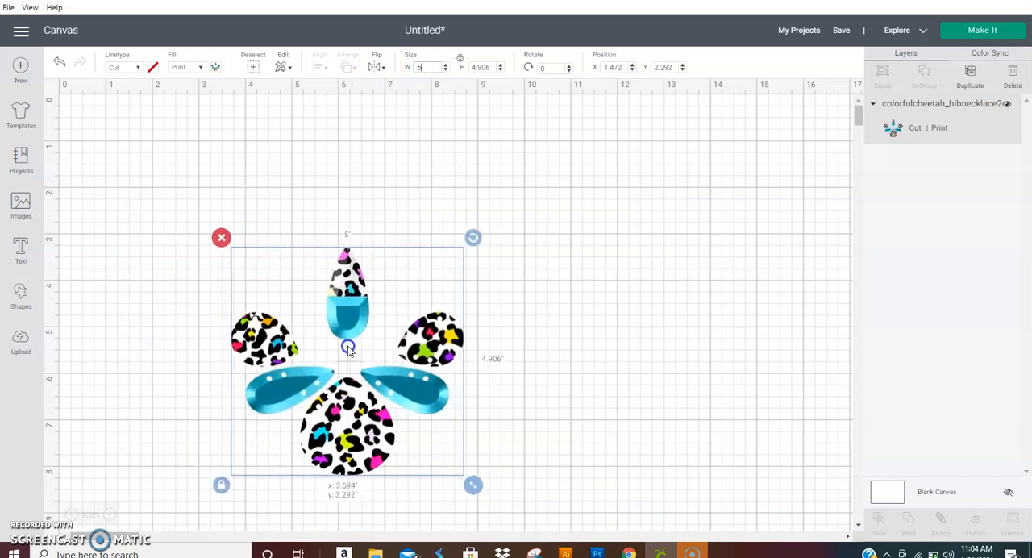
# Add a square from Shapes and position it over the top teardrop for slicing
pyautogui.click(20, 295)
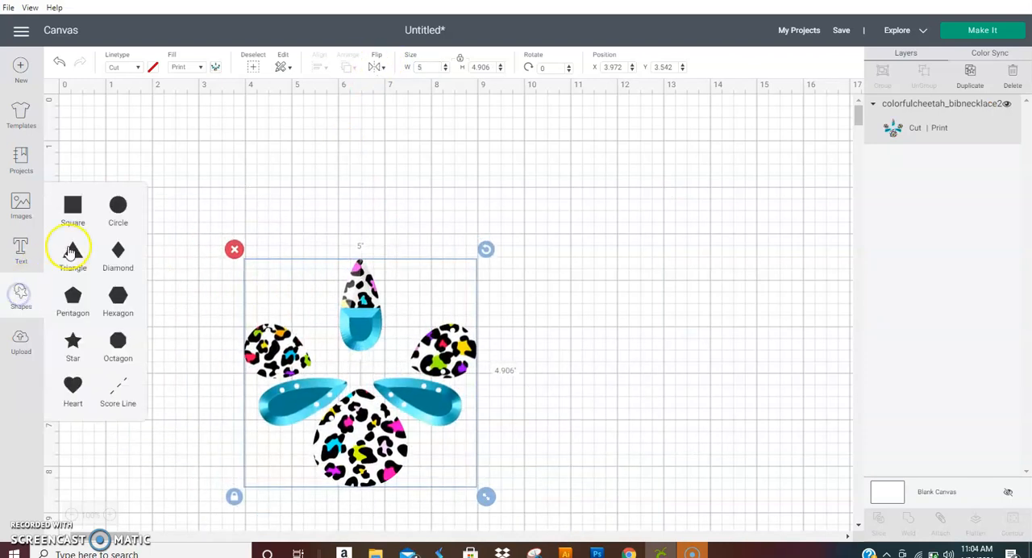
pyautogui.click(73, 208)
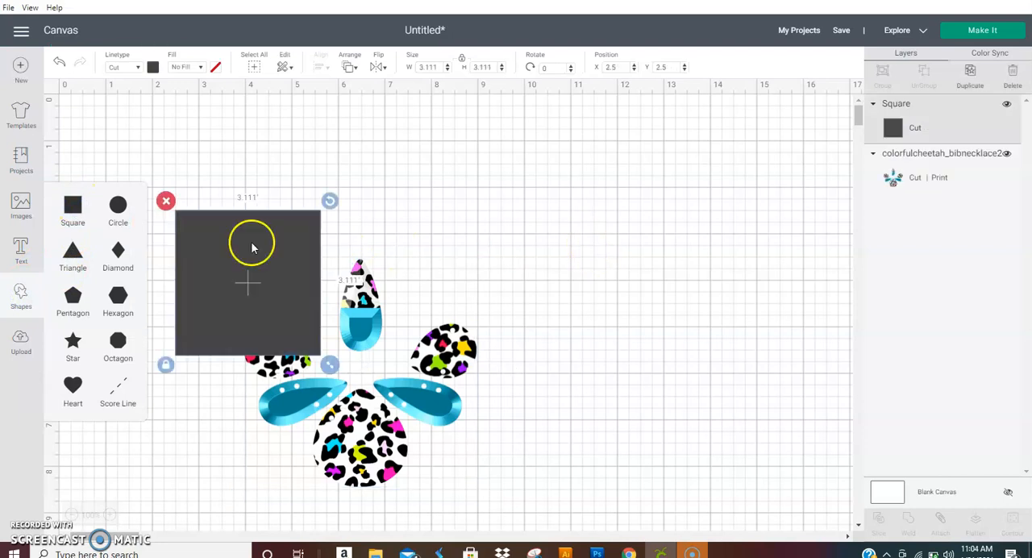
pyautogui.moveTo(250, 283); pyautogui.dragTo(395, 280)
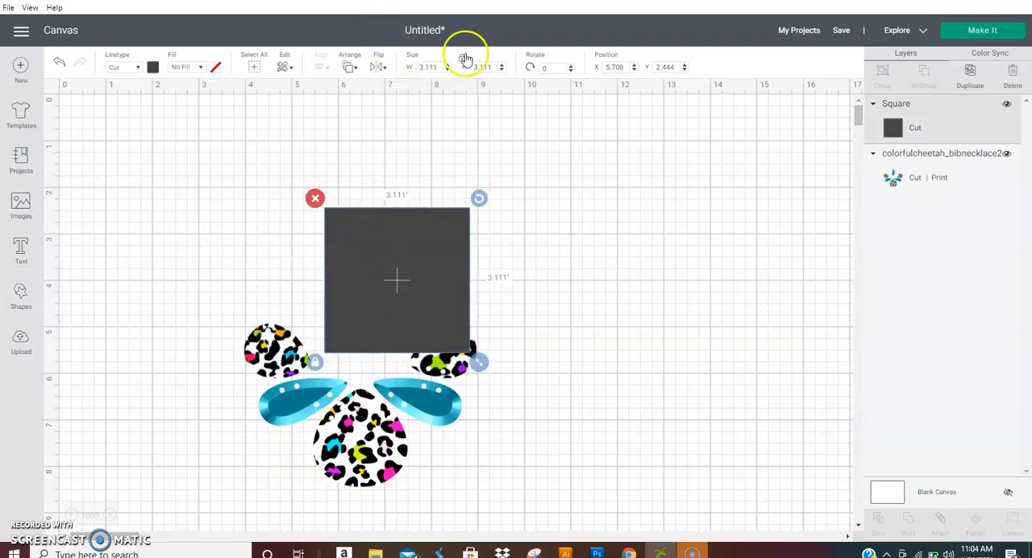
pyautogui.moveTo(479, 363); pyautogui.dragTo(409, 363)
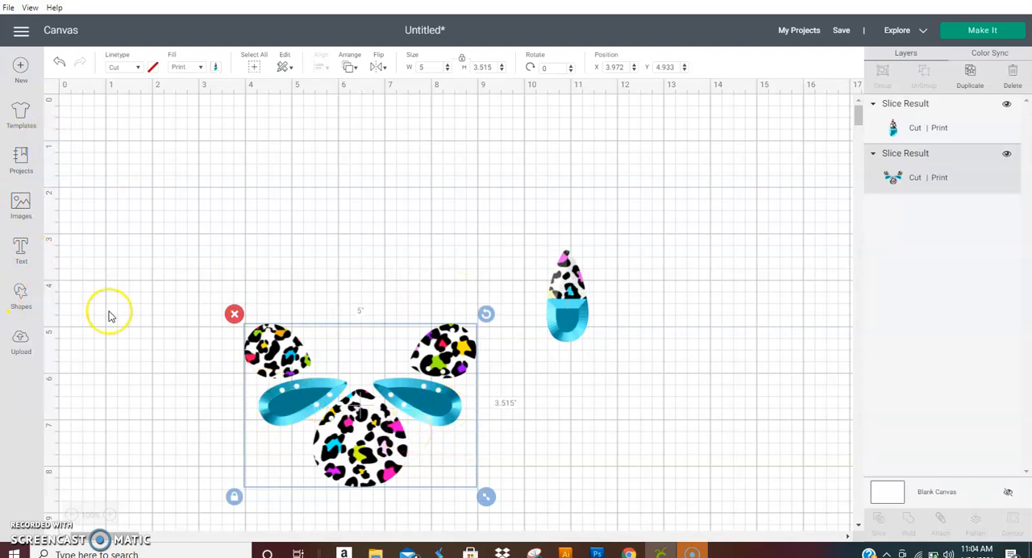
pyautogui.moveTo(419, 343)
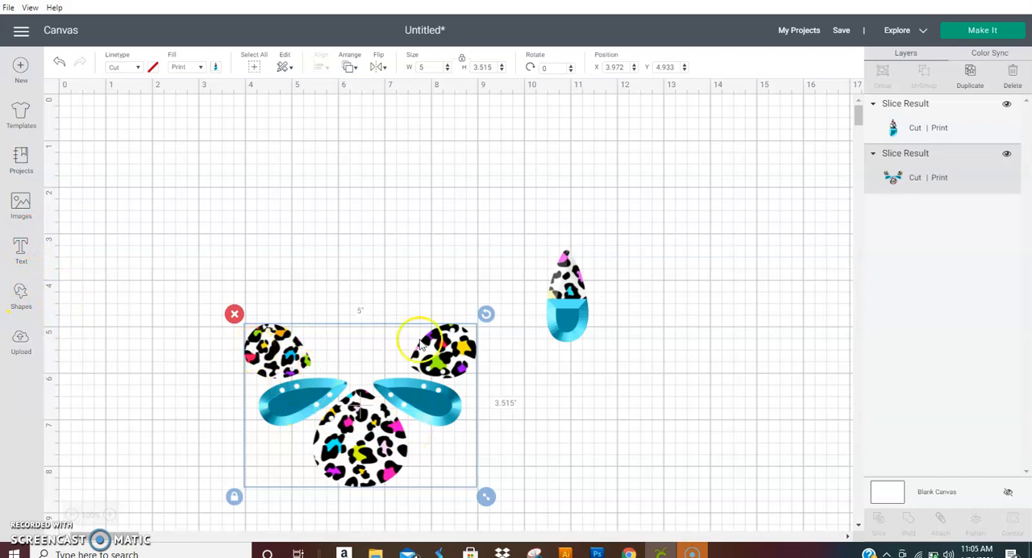
# Rotate a new square into a diamond over the left toe and teardrop, Slice, and pick a leftover scrap
pyautogui.click(20, 295)
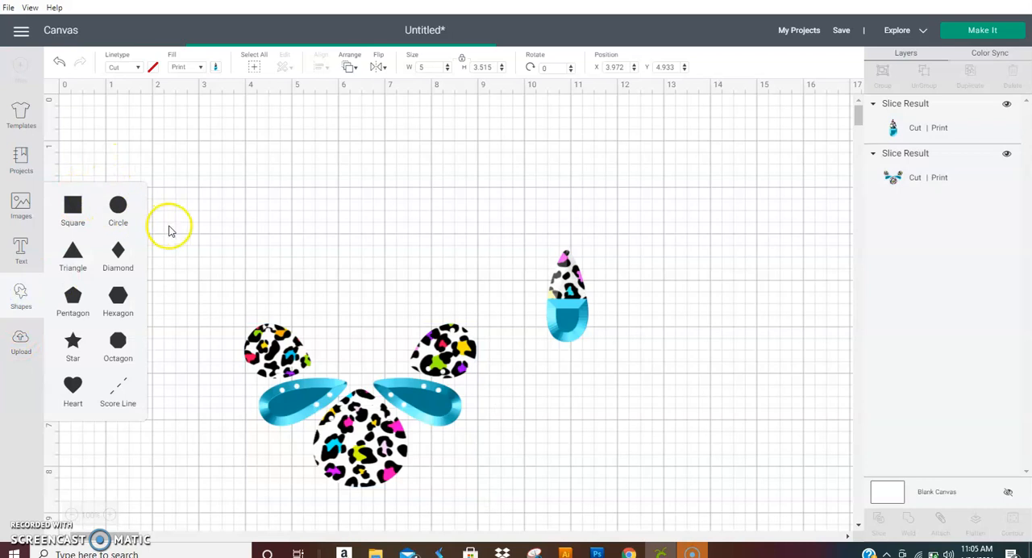
pyautogui.click(118, 250)
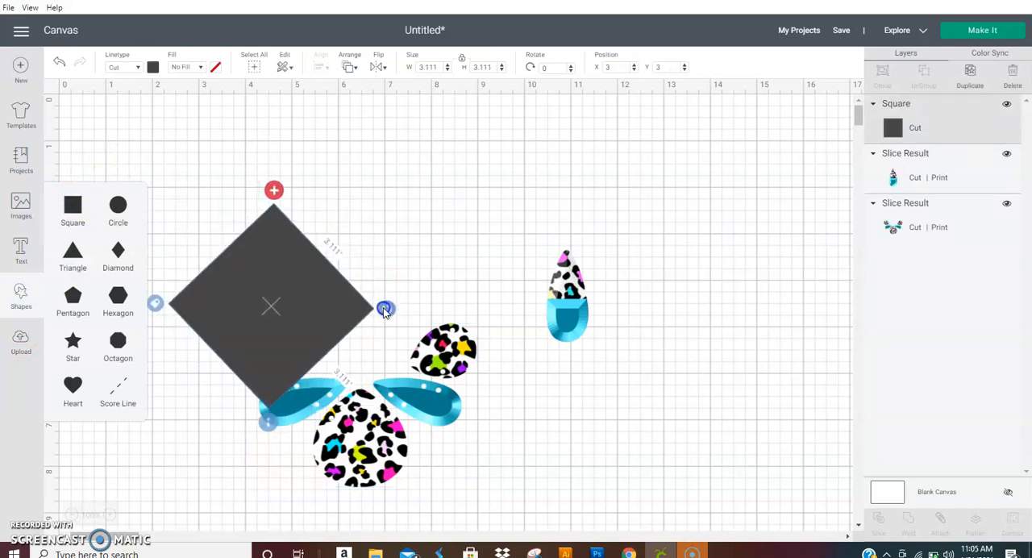
pyautogui.moveTo(384, 309); pyautogui.dragTo(382, 339)
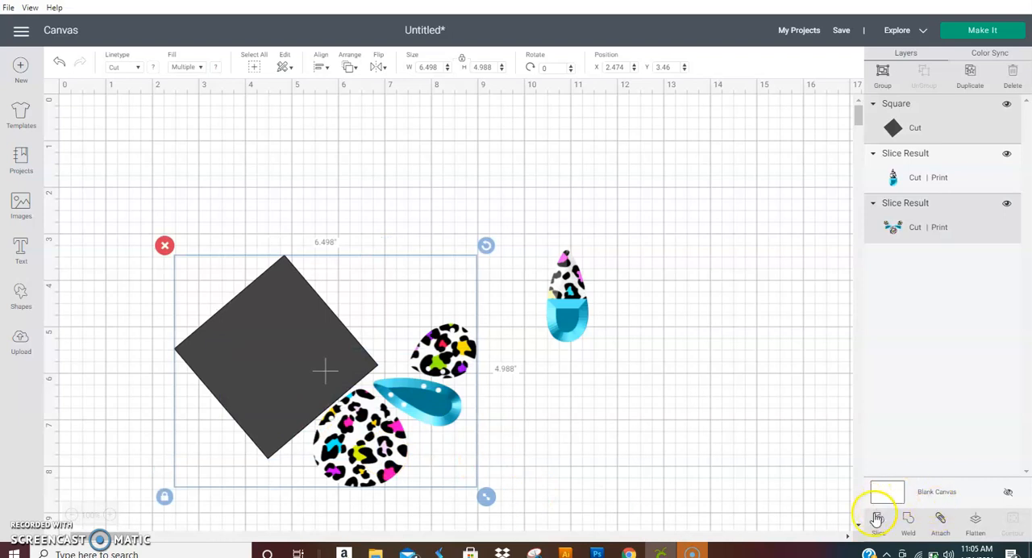
pyautogui.click(876, 520)
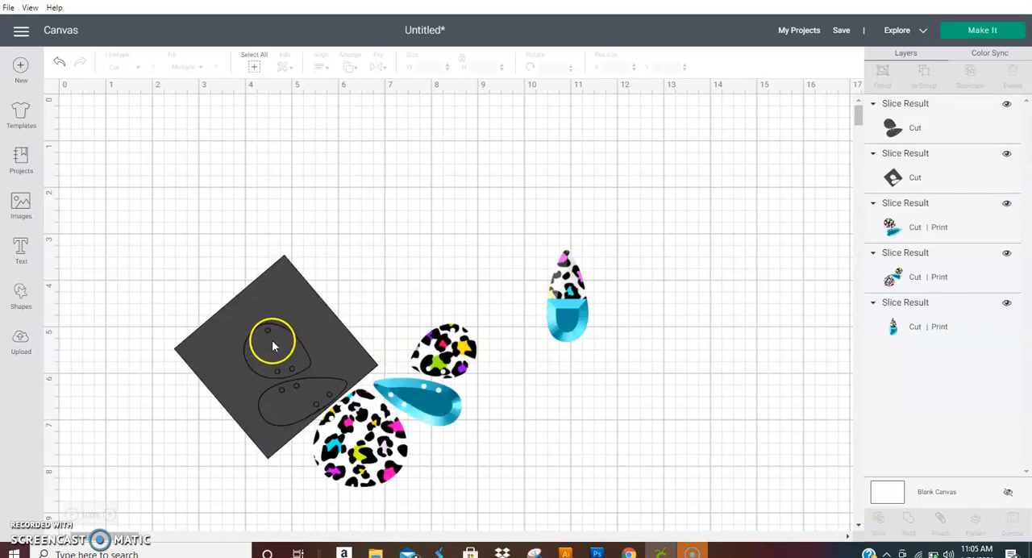
pyautogui.click(275, 355)
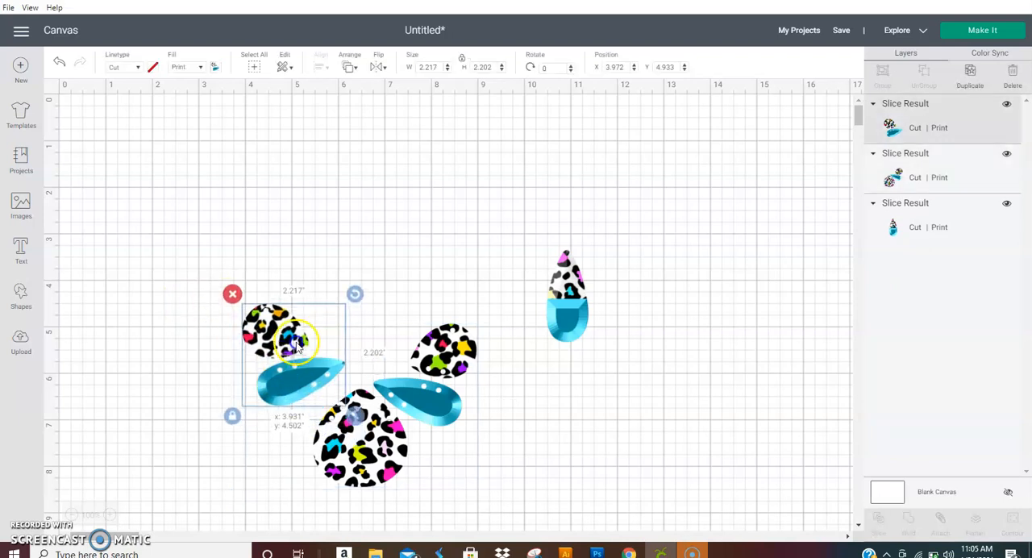
# Move the freed pair upward and set another square over the right toe and teardrop for slicing
pyautogui.moveTo(293, 353); pyautogui.dragTo(342, 218)
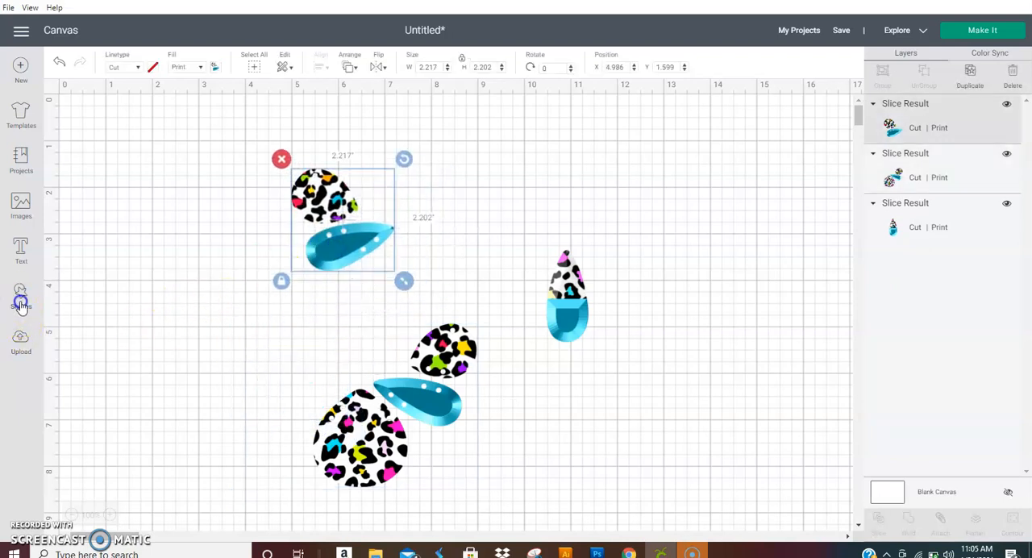
pyautogui.click(20, 295)
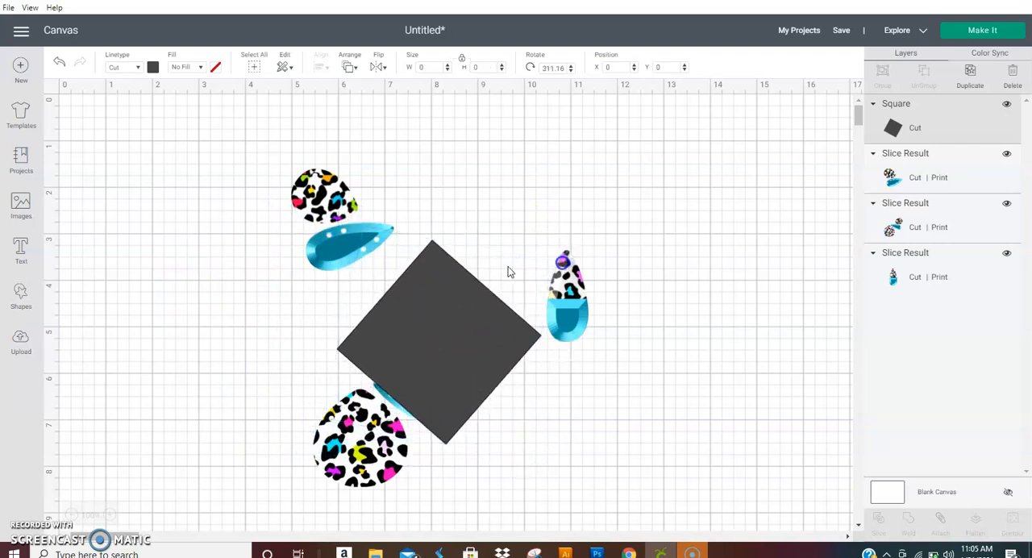
pyautogui.click(437, 347)
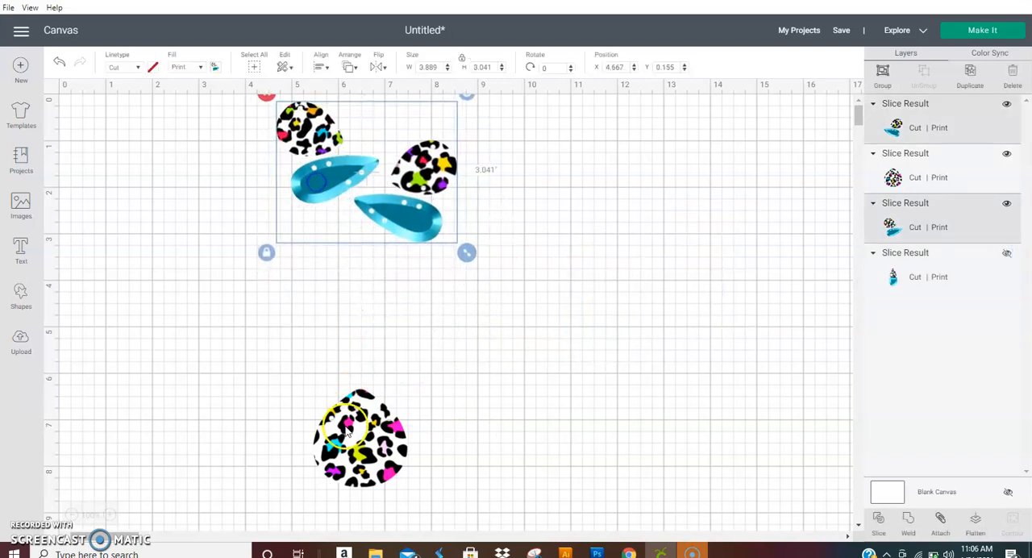
# Move the large leopard circle into the top-left corner and clear the selection
pyautogui.moveTo(358, 436); pyautogui.dragTo(129, 154)
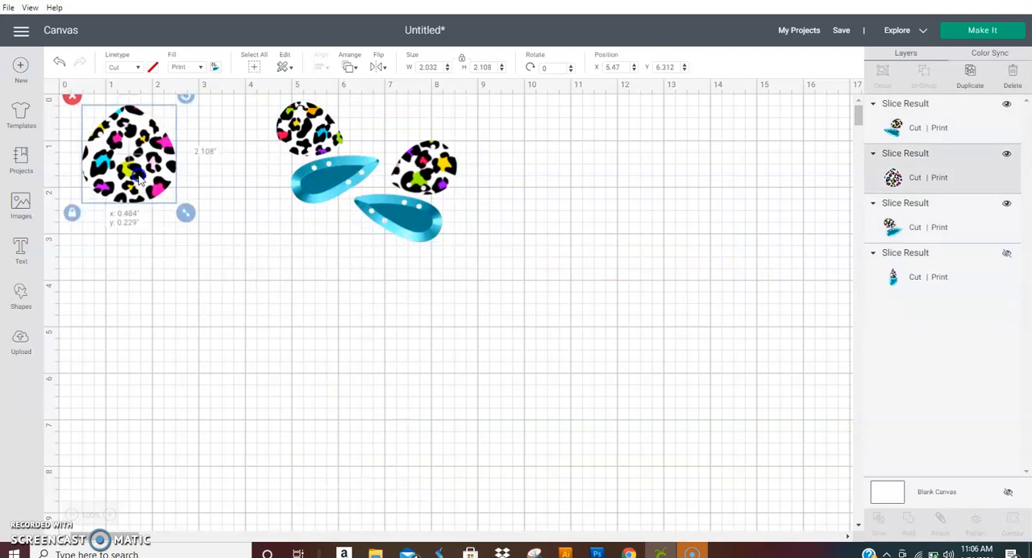
pyautogui.moveTo(129, 153); pyautogui.dragTo(105, 141)
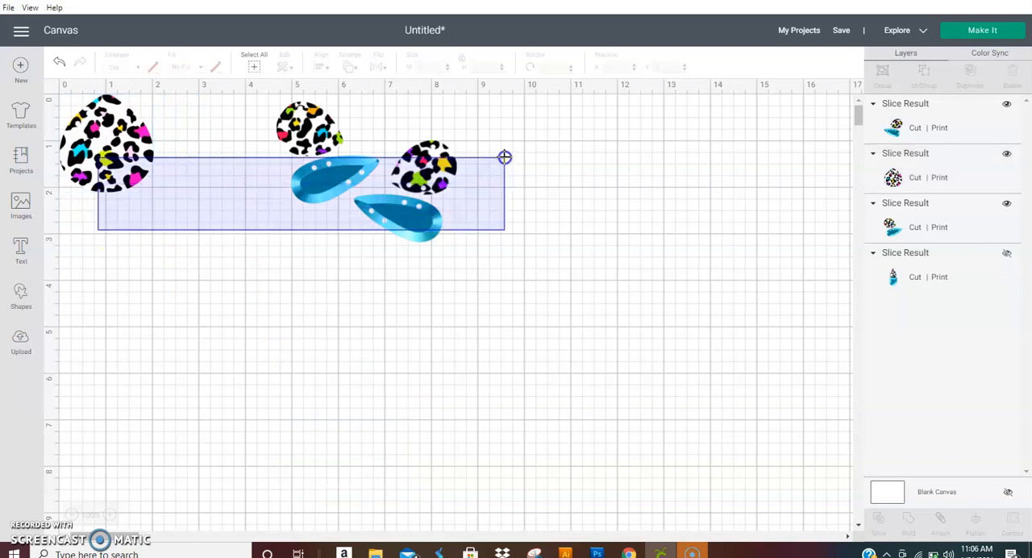
pyautogui.click(105, 146)
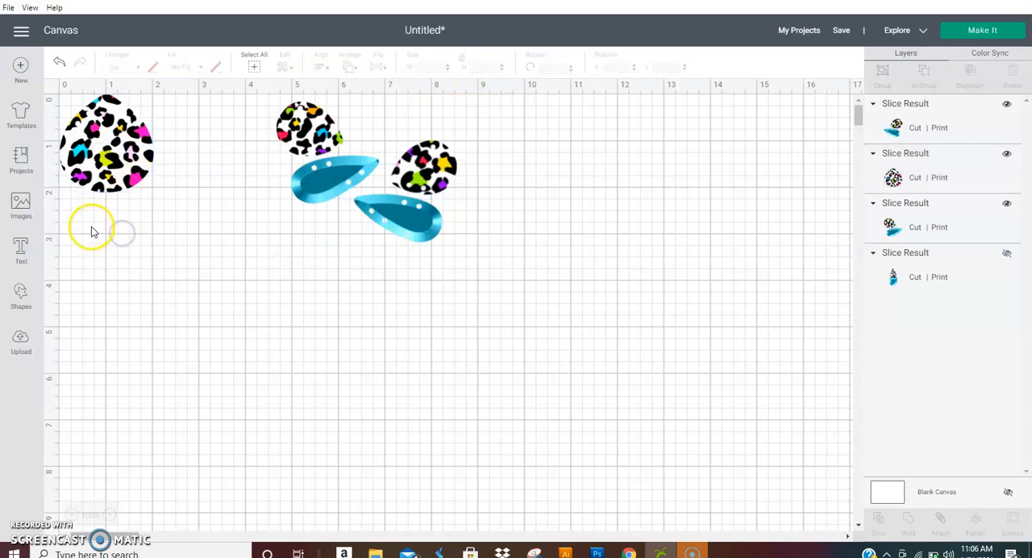
# Select all the top pieces and scale them down together to about 6.9 by 2.4 inches
pyautogui.moveTo(93, 231); pyautogui.dragTo(339, 215)
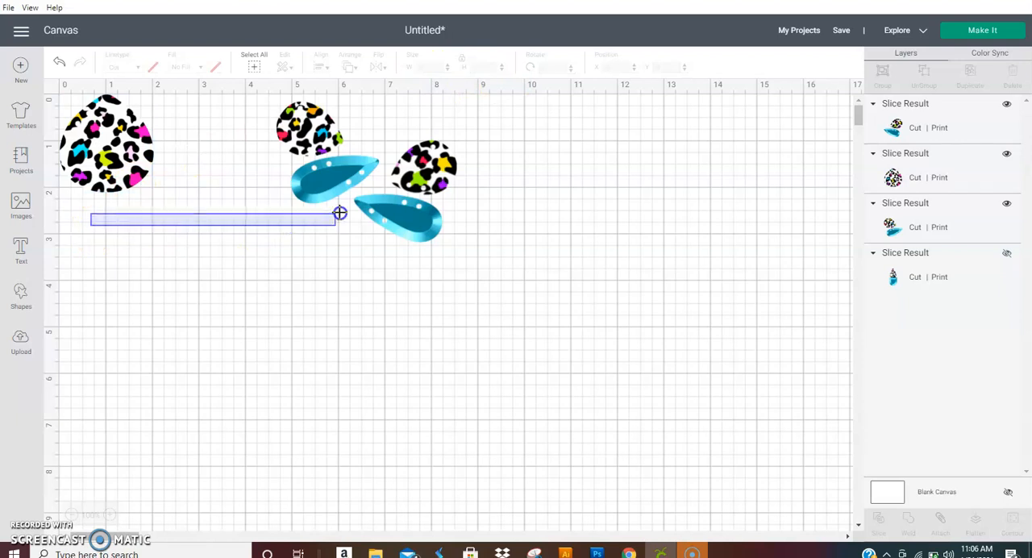
pyautogui.moveTo(339, 213); pyautogui.dragTo(437, 139)
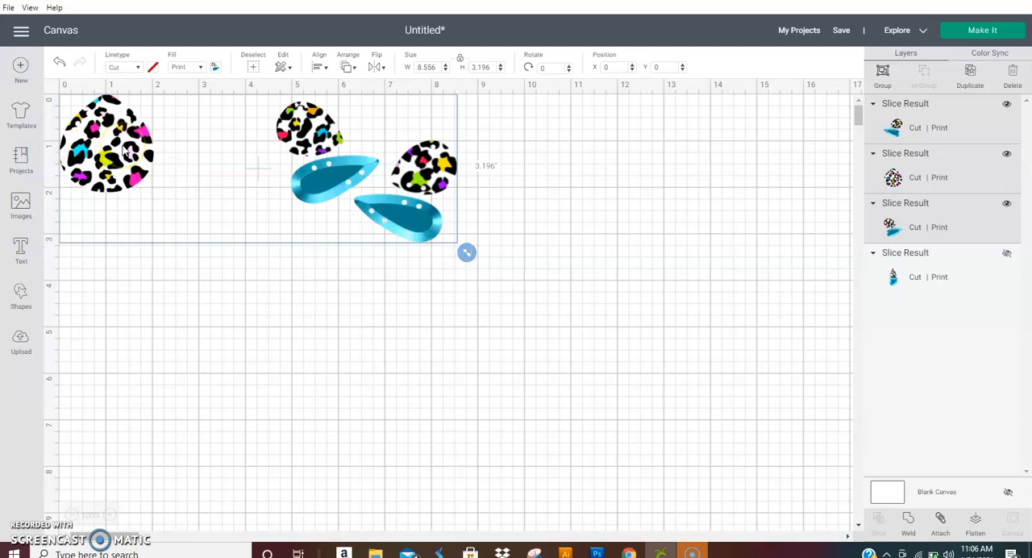
pyautogui.moveTo(358, 183)
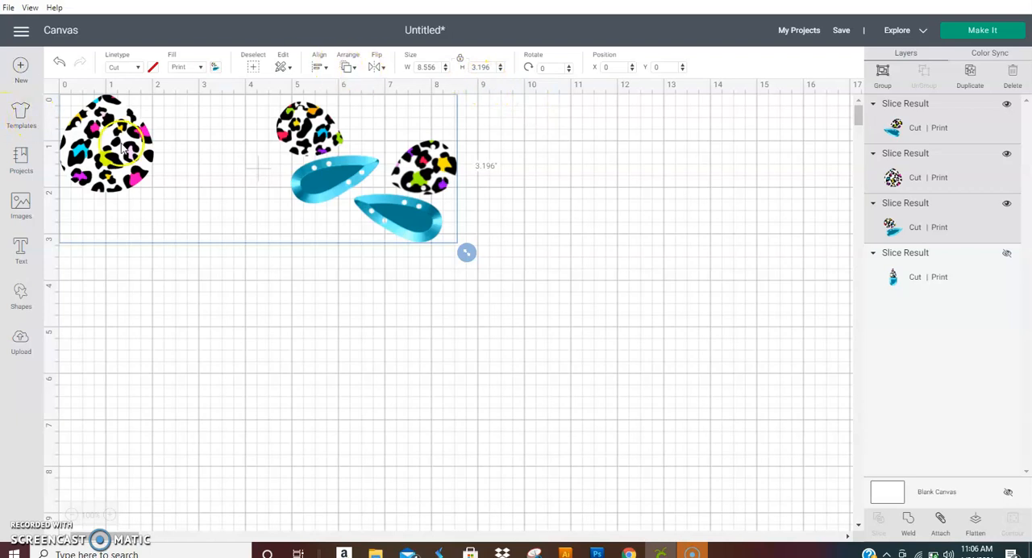
pyautogui.moveTo(466, 252); pyautogui.dragTo(462, 248)
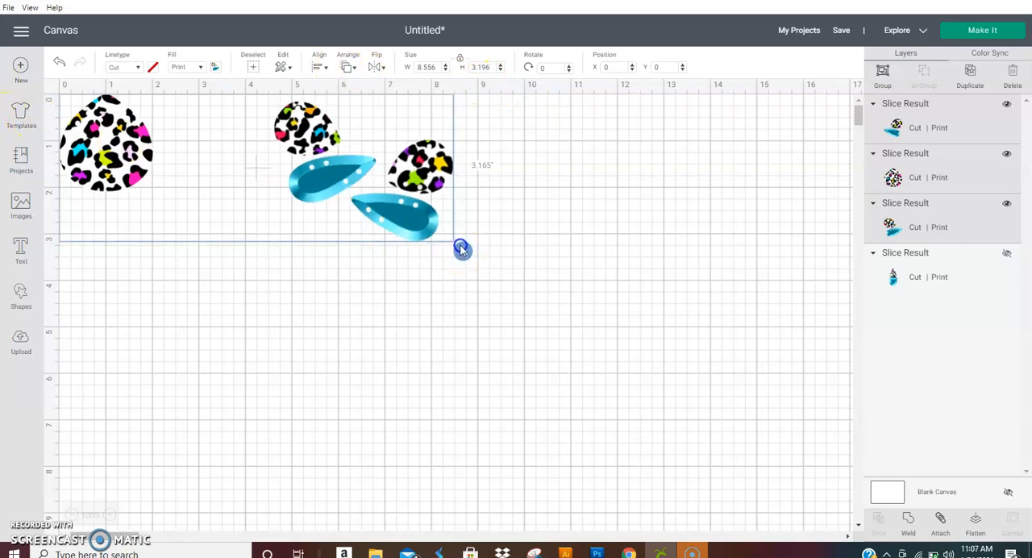
pyautogui.moveTo(462, 248); pyautogui.dragTo(391, 224)
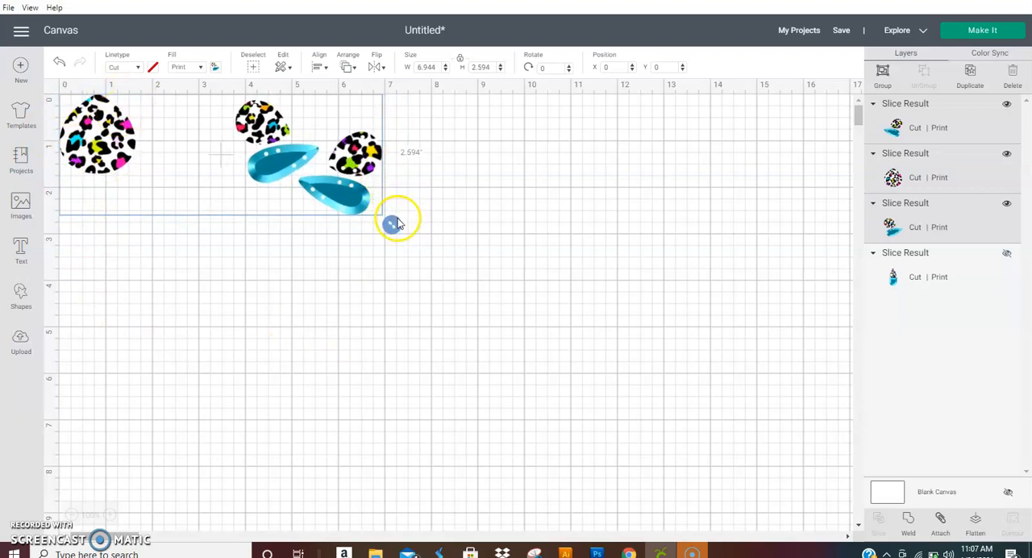
pyautogui.moveTo(398, 223); pyautogui.dragTo(389, 221)
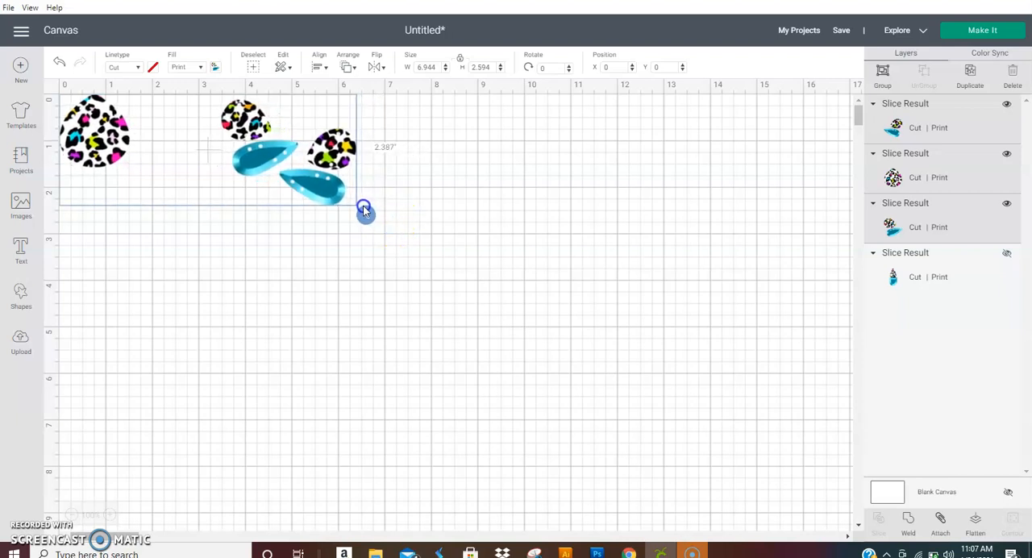
pyautogui.moveTo(363, 211); pyautogui.dragTo(364, 211)
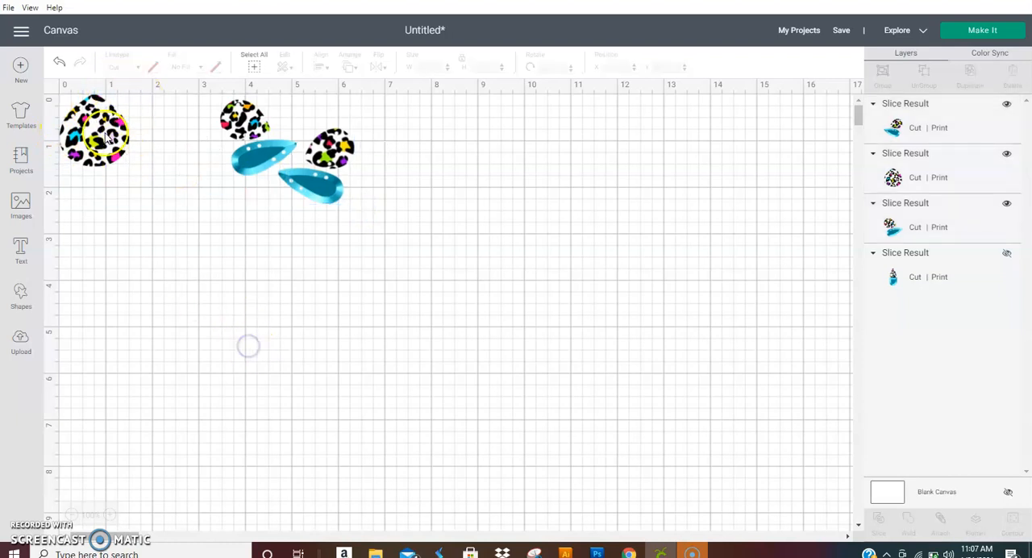
# Select the large leopard circle and adjust it to about 1.5 by 1.56 inches
pyautogui.click(94, 133)
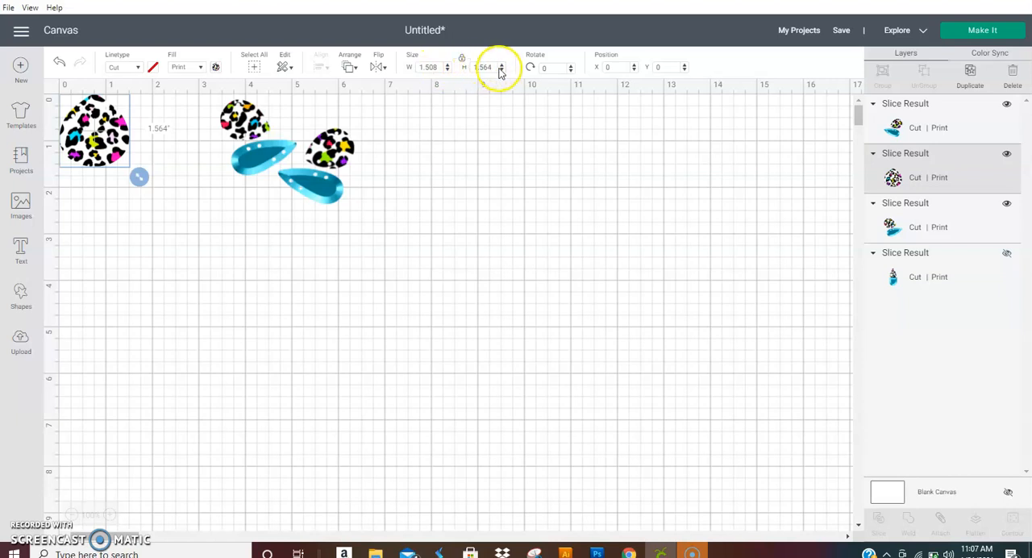
pyautogui.click(224, 242)
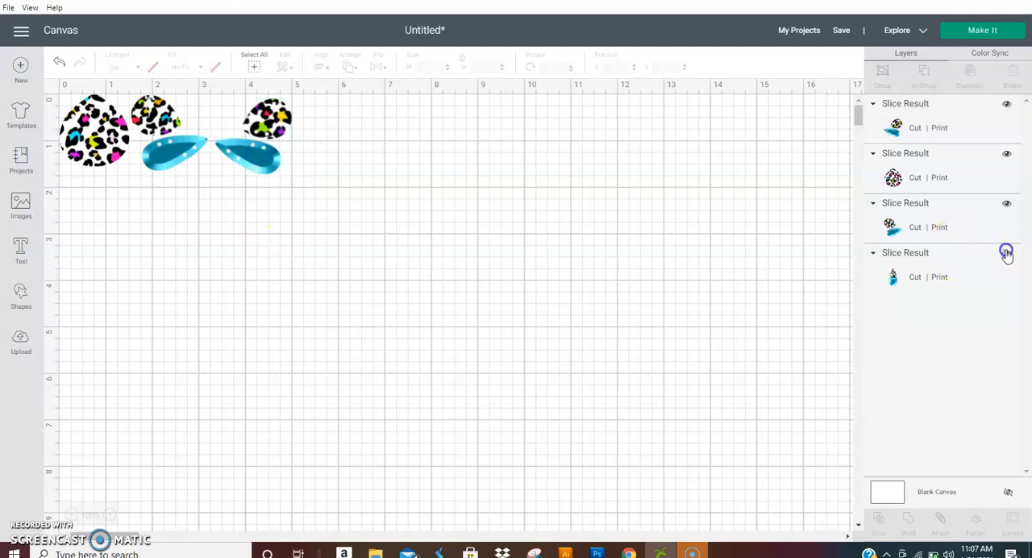
# Unhide the pocketed teardrop and move it to the top-left corner, shifting the other pieces aside
pyautogui.click(1007, 253)
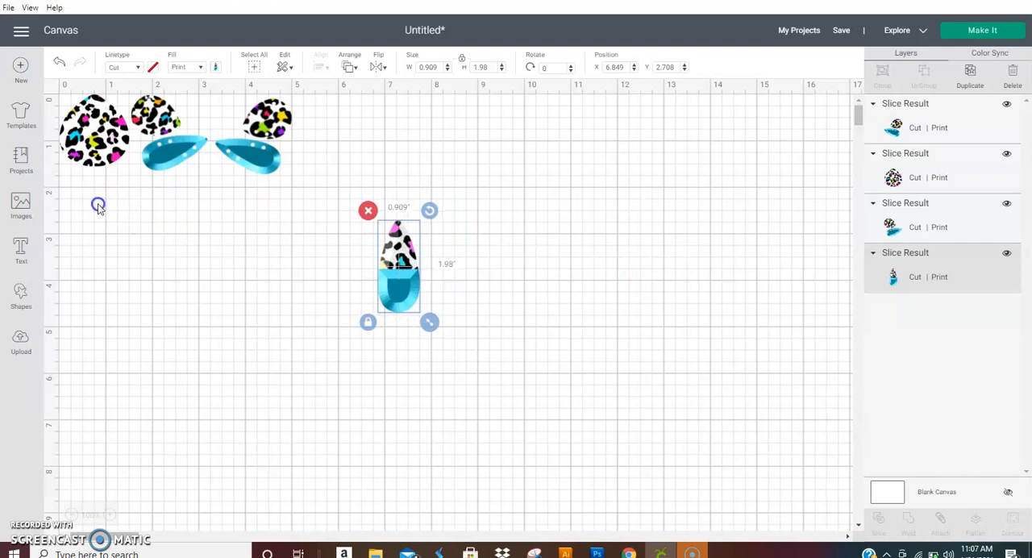
pyautogui.moveTo(174, 133); pyautogui.dragTo(685, 145)
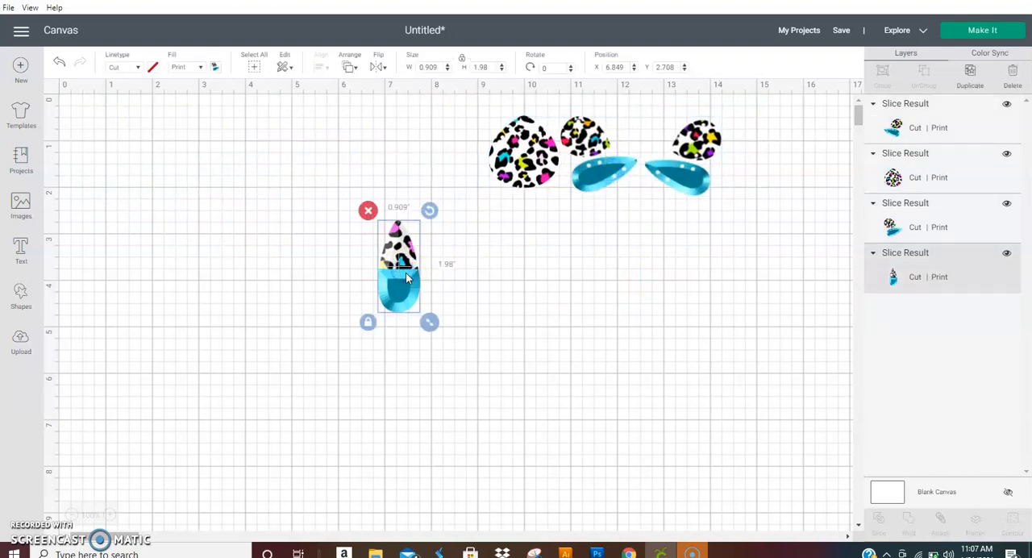
pyautogui.moveTo(399, 274); pyautogui.dragTo(83, 149)
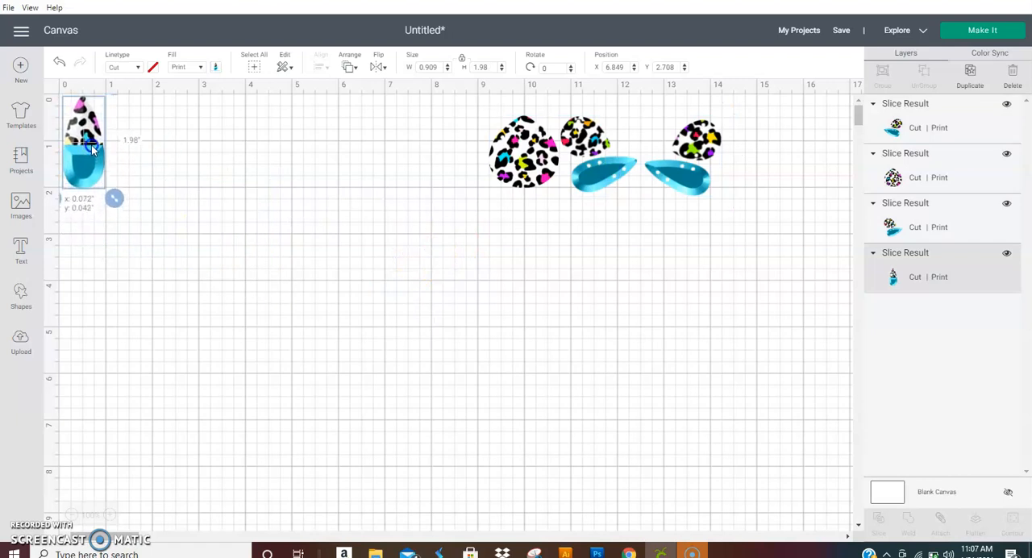
pyautogui.moveTo(84, 149); pyautogui.dragTo(81, 153)
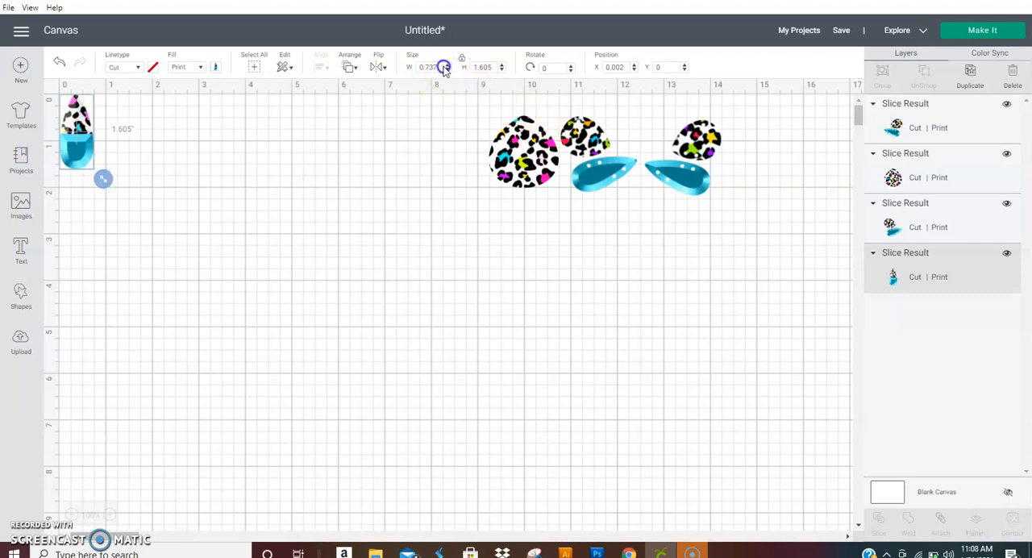
# Set the pocket teardrop's width to .75 and scale it down to under an inch tall
pyautogui.click(428, 66)
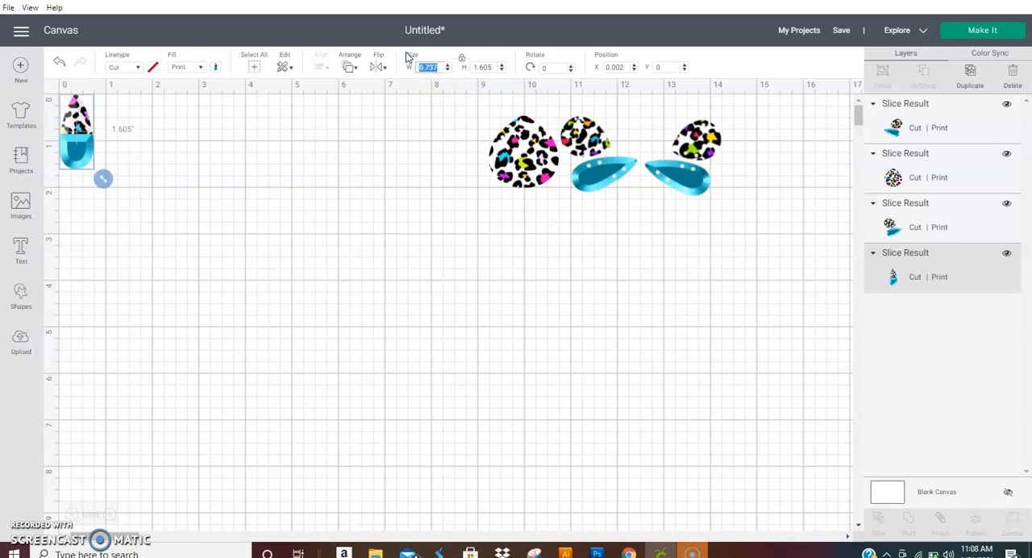
pyautogui.write('.75')
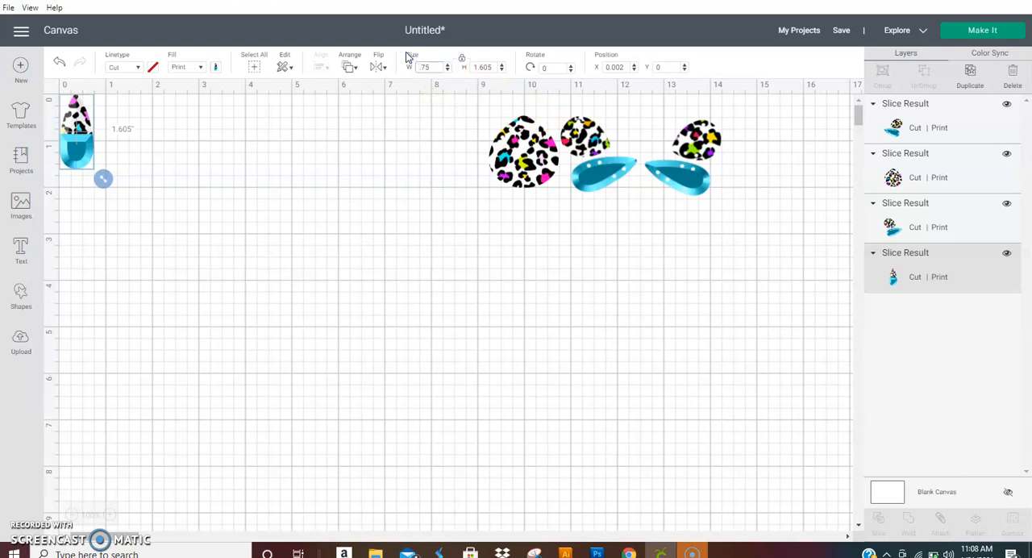
pyautogui.click(214, 198)
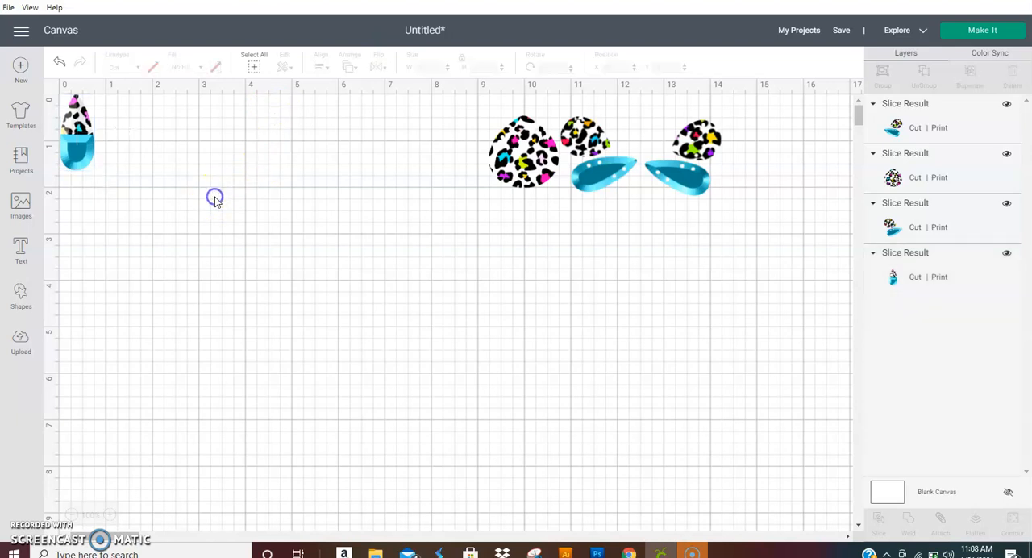
pyautogui.click(77, 133)
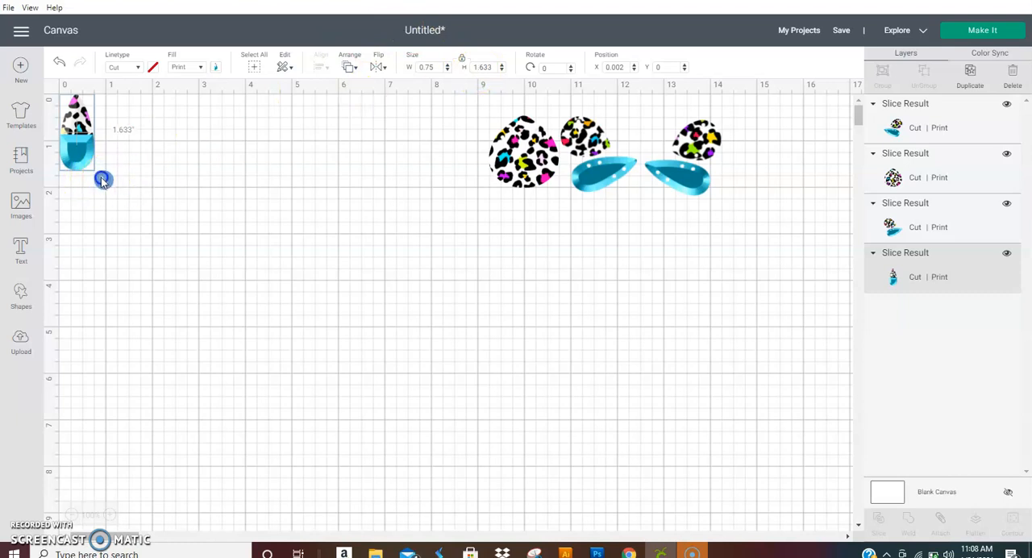
pyautogui.moveTo(103, 179); pyautogui.dragTo(96, 166)
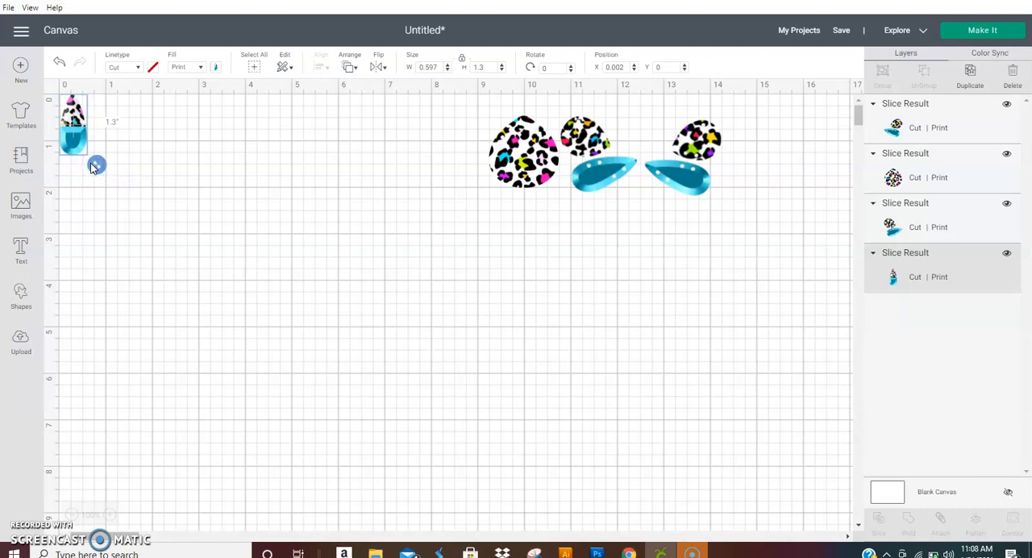
pyautogui.moveTo(97, 164); pyautogui.dragTo(84, 148)
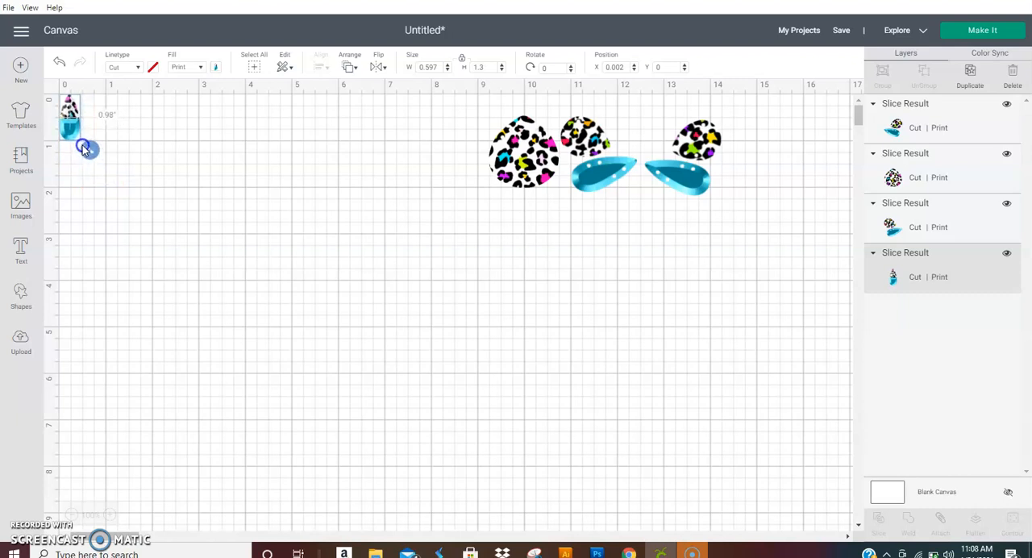
pyautogui.moveTo(86, 149); pyautogui.dragTo(97, 169)
pyautogui.write('1')
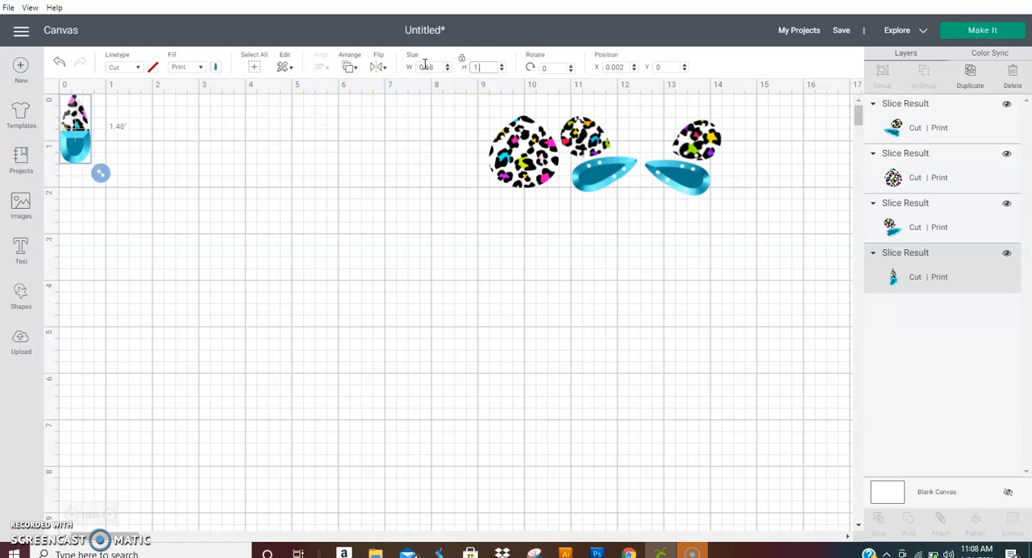
pyautogui.click(239, 199)
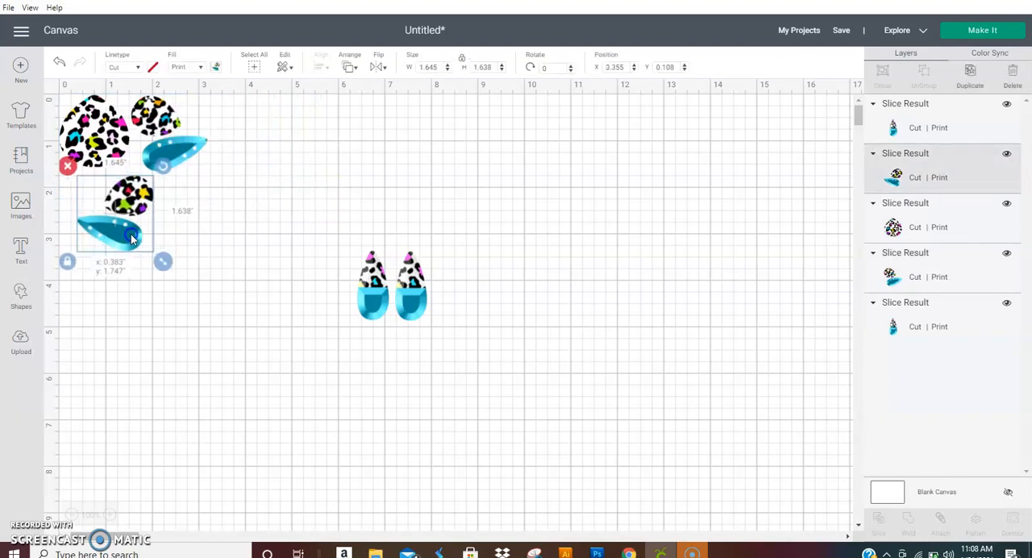
# Drag the circle-and-teardrop piece and the pocketed teardrop pair into the corner cluster
pyautogui.moveTo(133, 238); pyautogui.dragTo(124, 228)
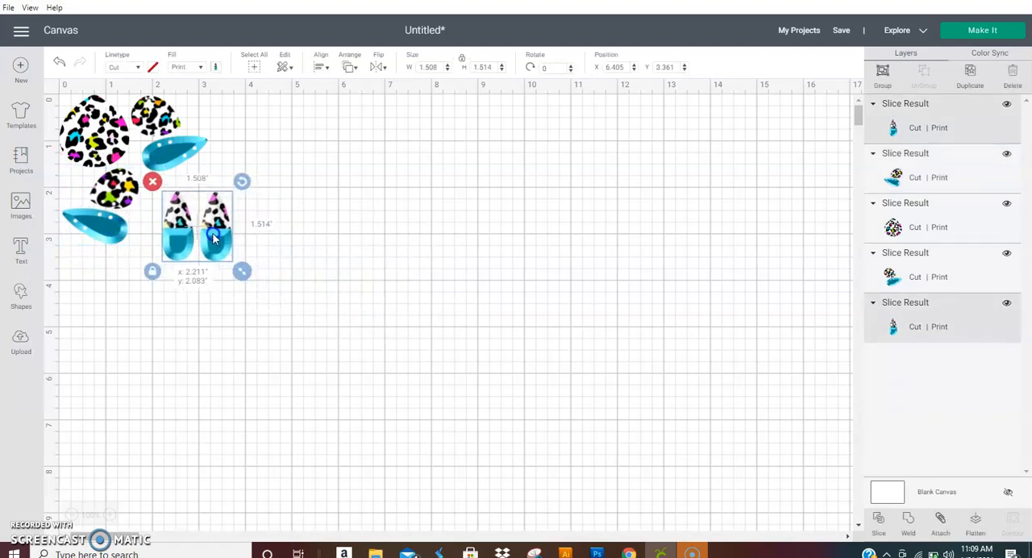
pyautogui.moveTo(214, 238); pyautogui.dragTo(145, 232)
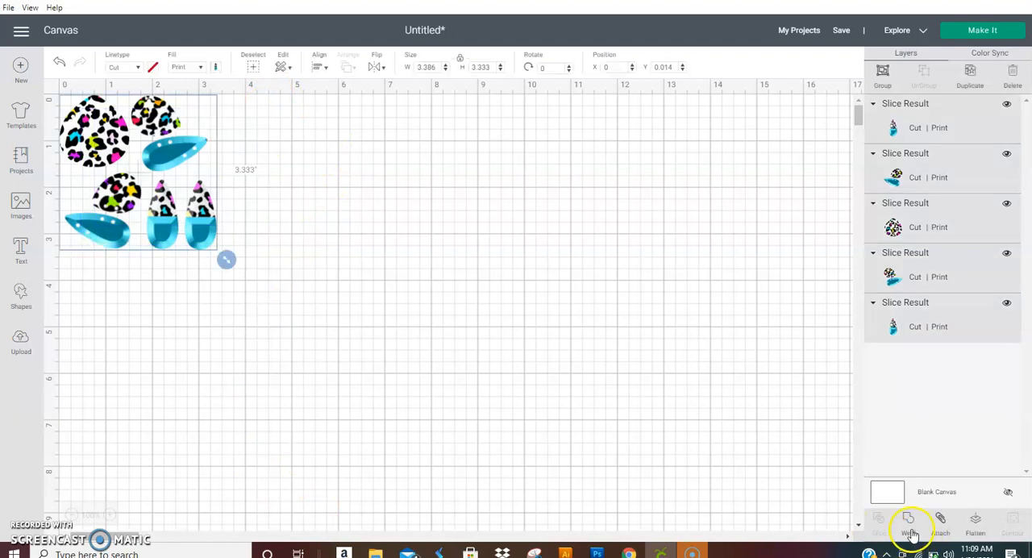
# Attach all the earring pieces into one group and start Make It
pyautogui.click(907, 520)
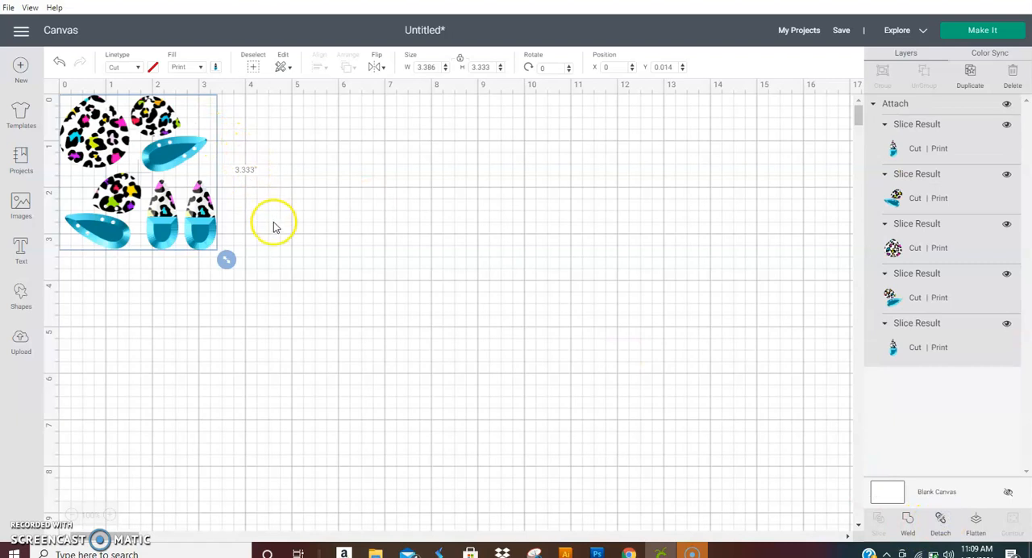
pyautogui.moveTo(363, 176)
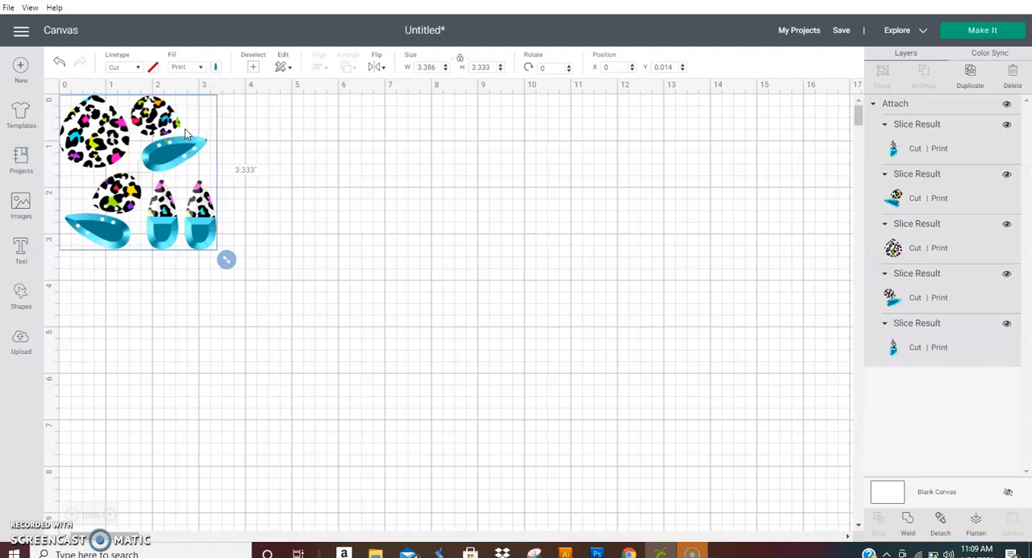
pyautogui.moveTo(220, 224)
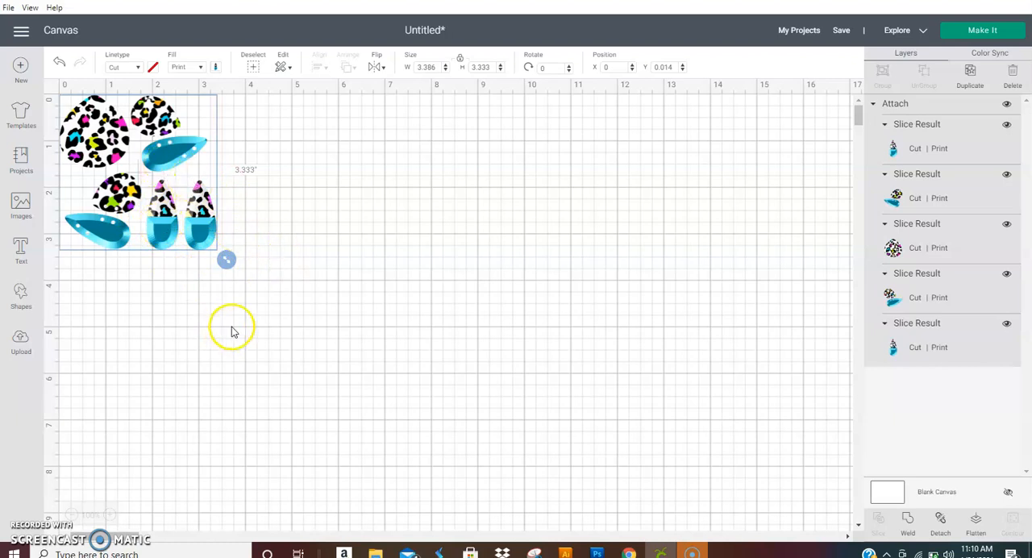
pyautogui.moveTo(252, 224)
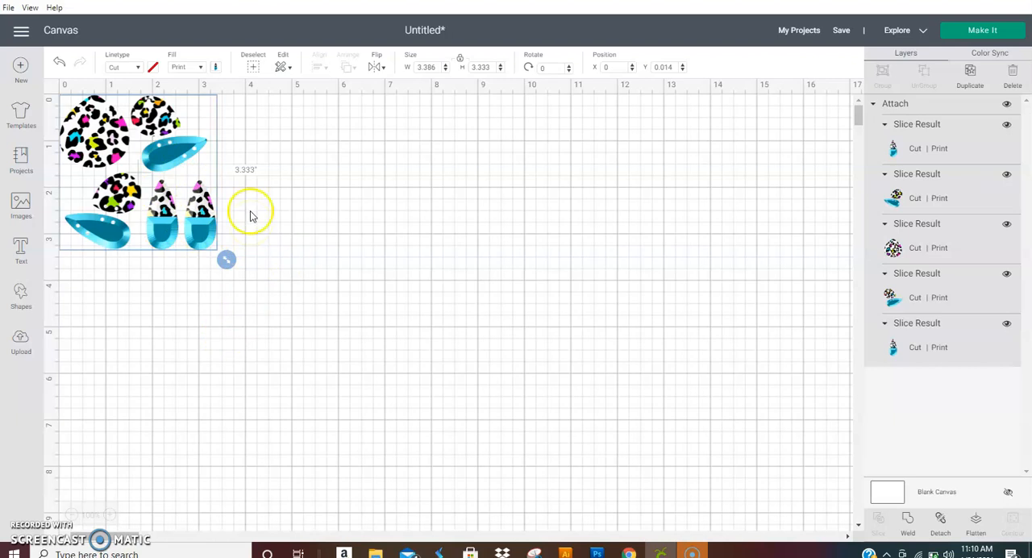
pyautogui.moveTo(254, 135)
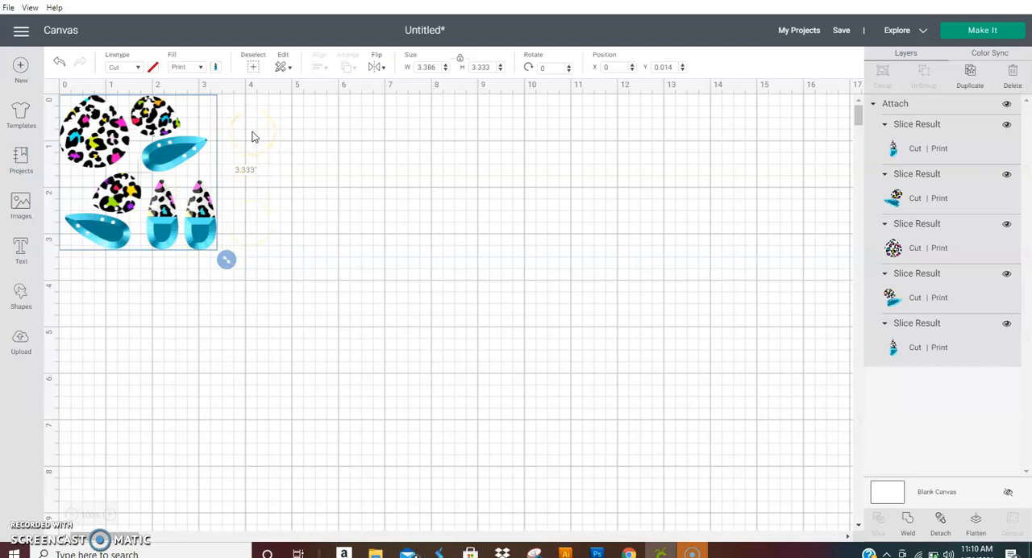
pyautogui.moveTo(321, 169)
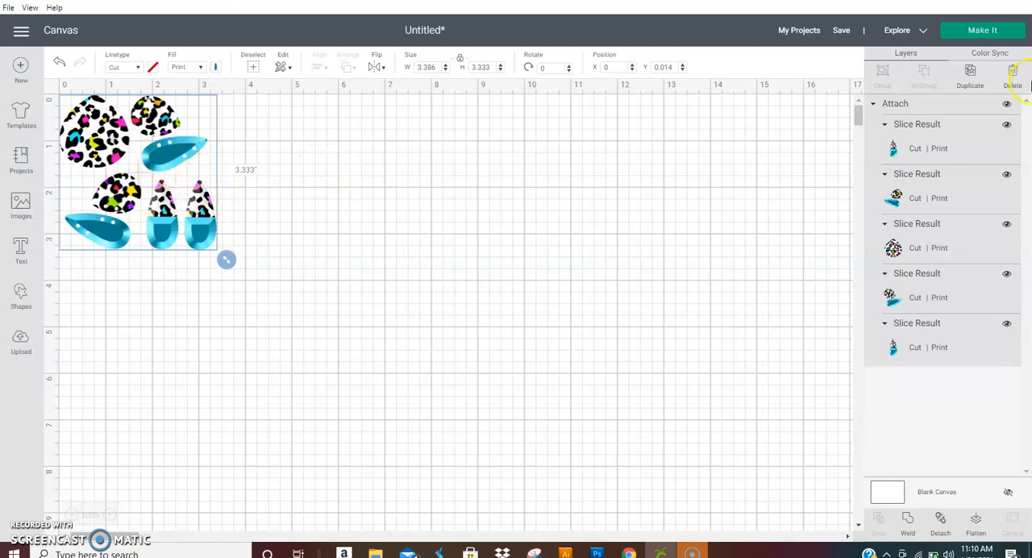
pyautogui.click(982, 30)
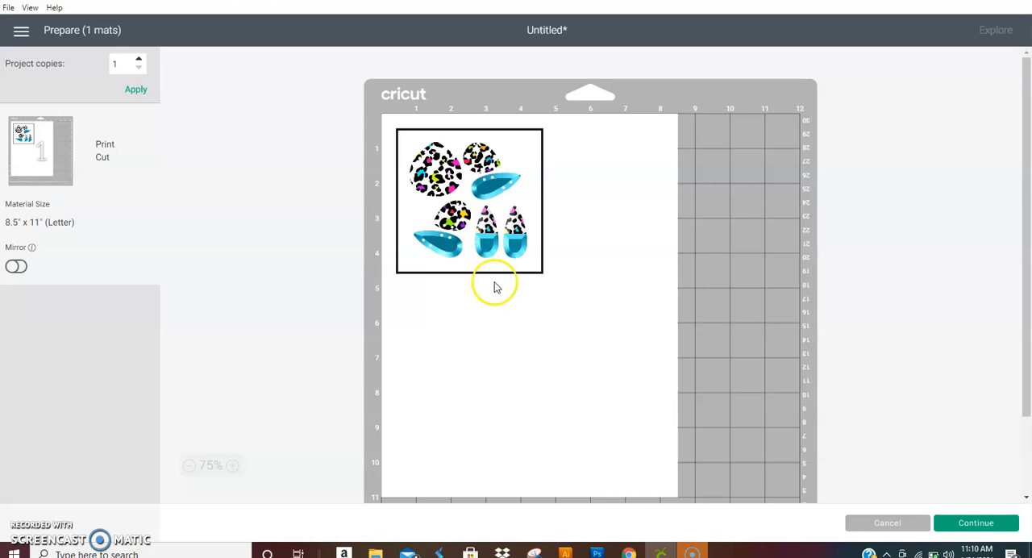
pyautogui.moveTo(516, 290)
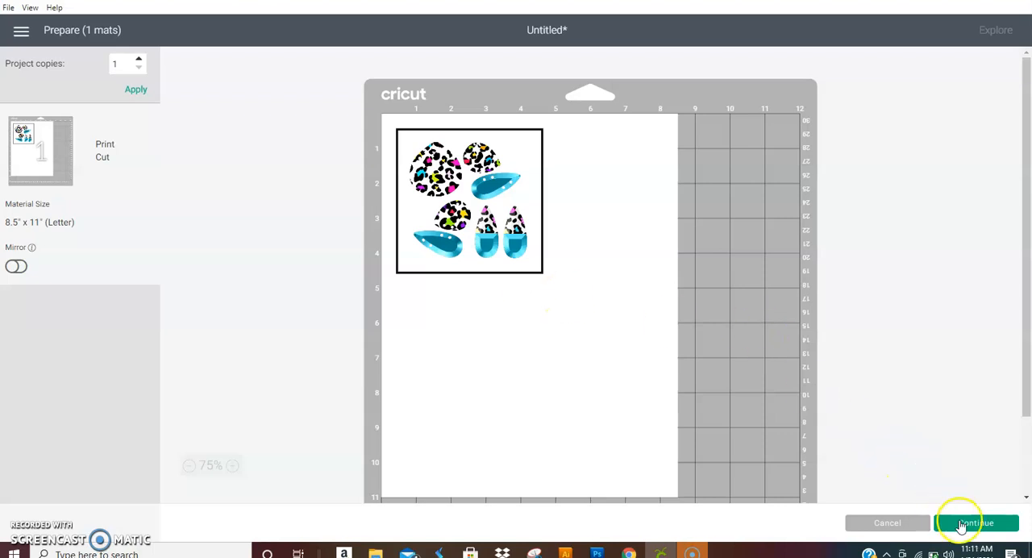
# Accept the single print-then-cut mat layout and continue to the make stage
pyautogui.click(975, 523)
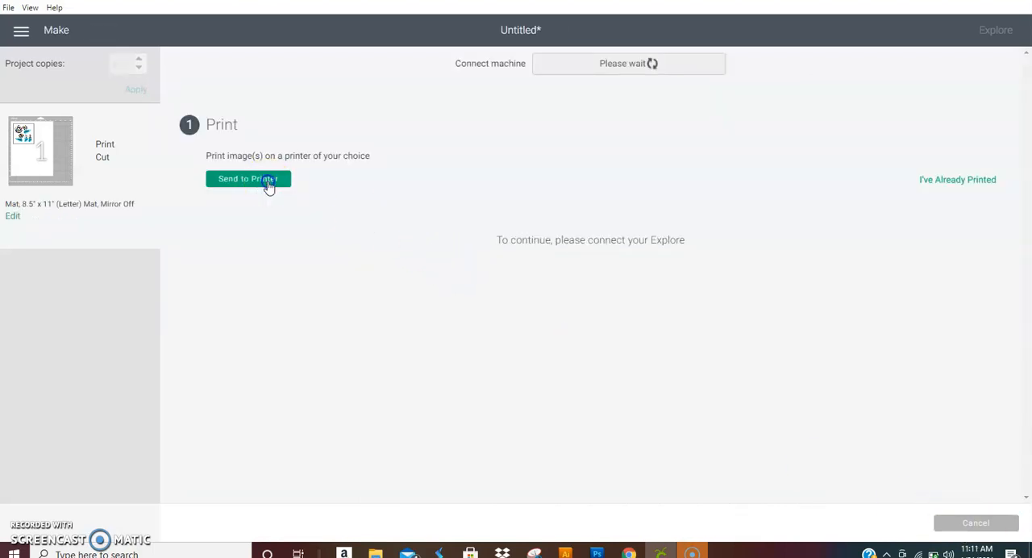
# Send the earring sheet to the printer with Add Bleed on and System Dialog off
pyautogui.click(247, 178)
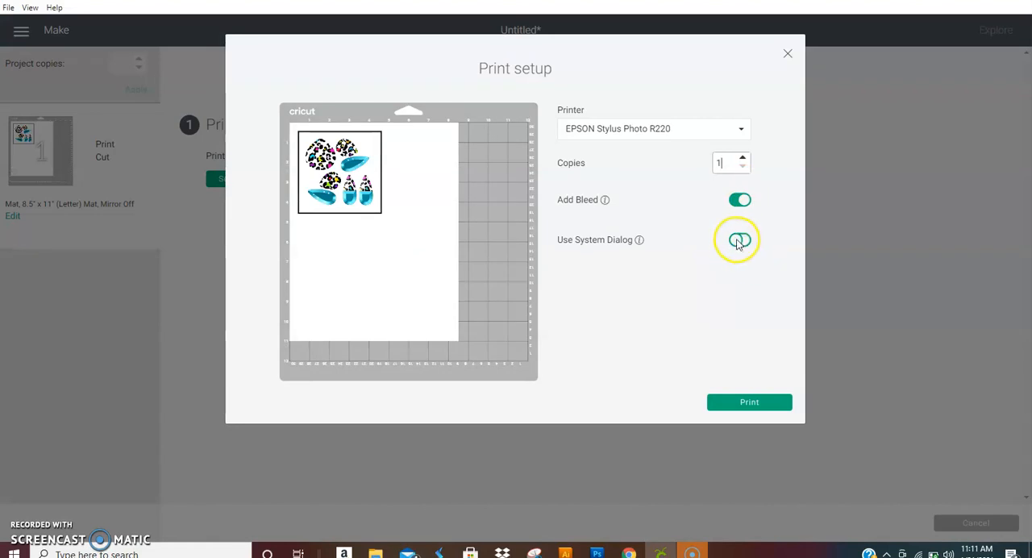
pyautogui.click(740, 239)
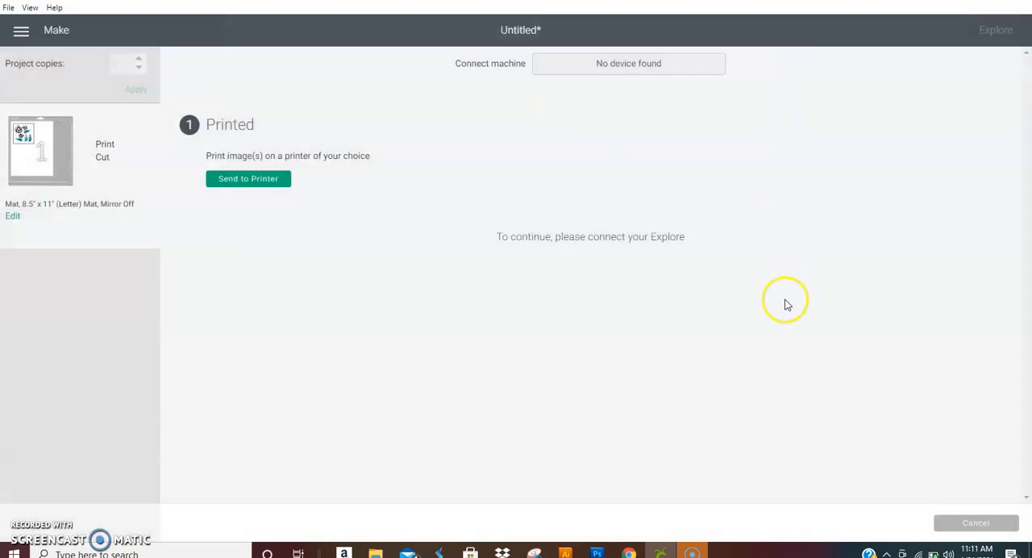
pyautogui.moveTo(976, 523)
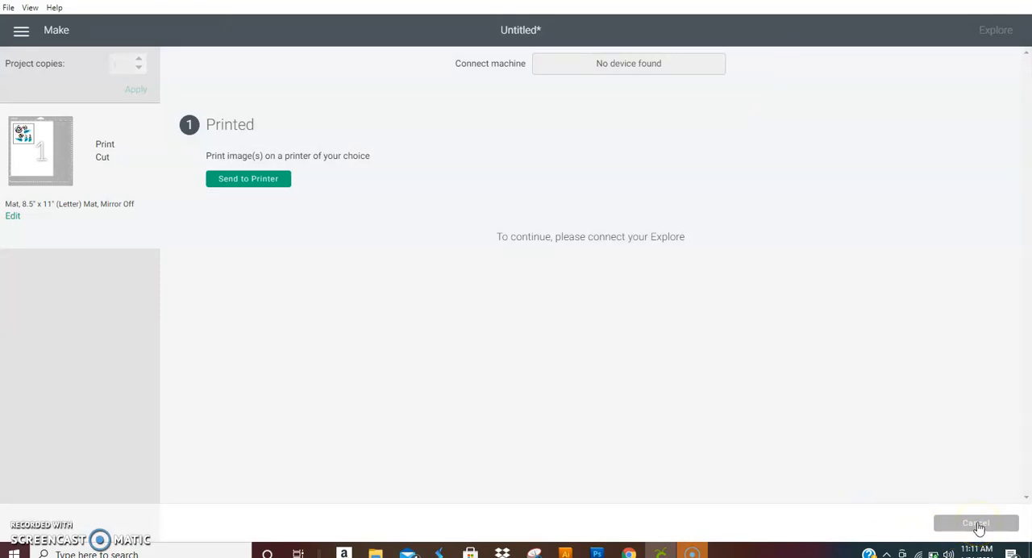
# Cancel the cut, confirm Yes, and leave the Prepare screen back to the canvas
pyautogui.click(975, 523)
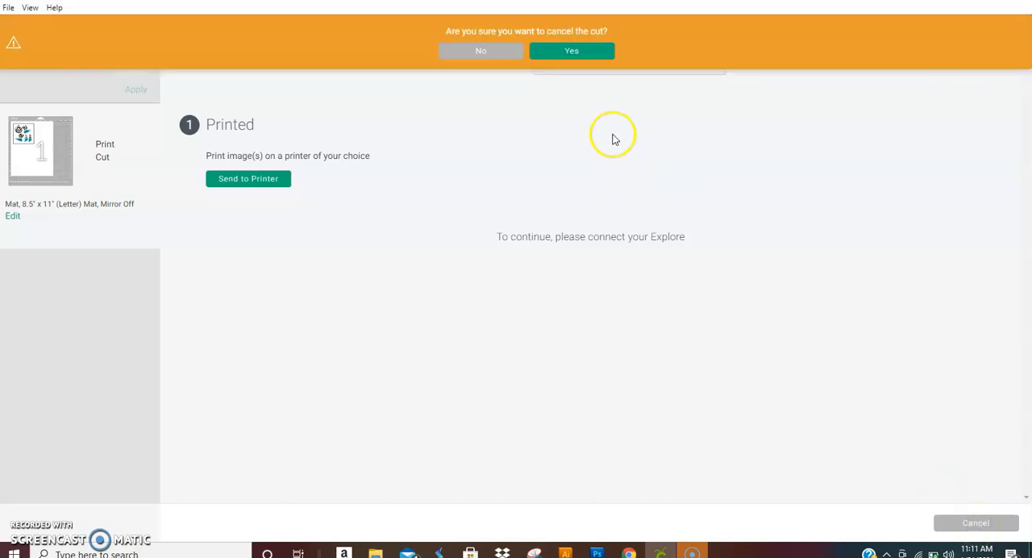
pyautogui.click(572, 51)
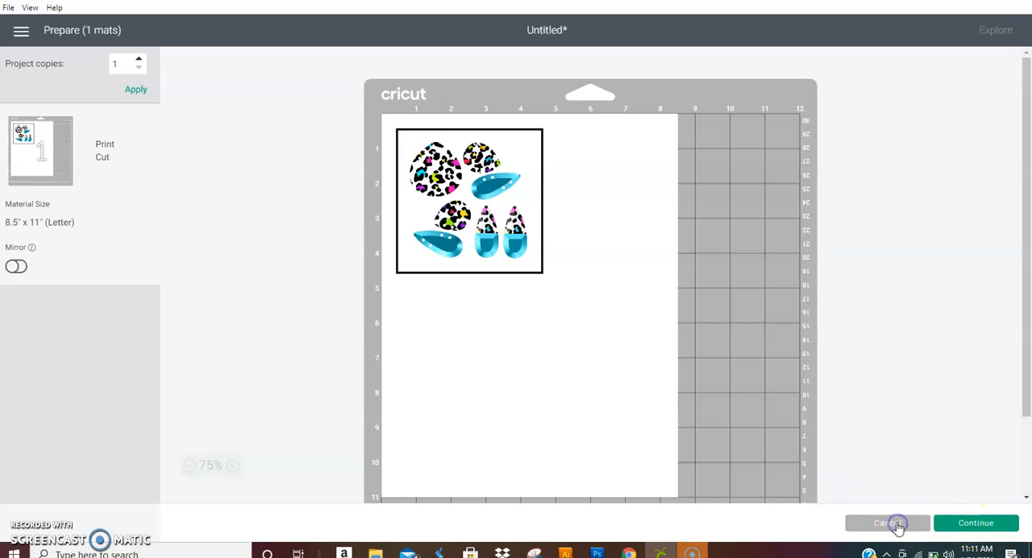
pyautogui.click(888, 523)
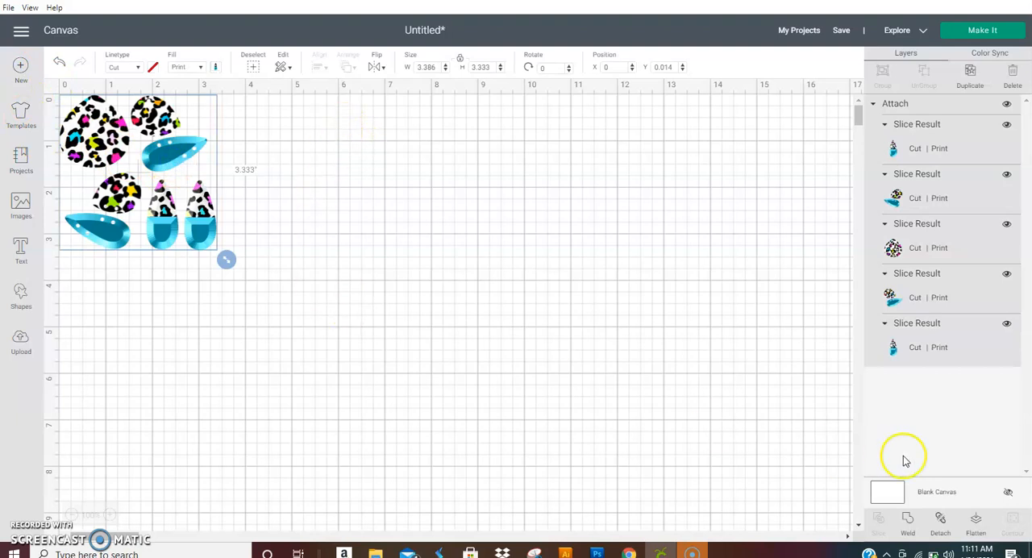
# Collapse the Attach group, duplicate the earring set, and open its print type options
pyautogui.click(874, 103)
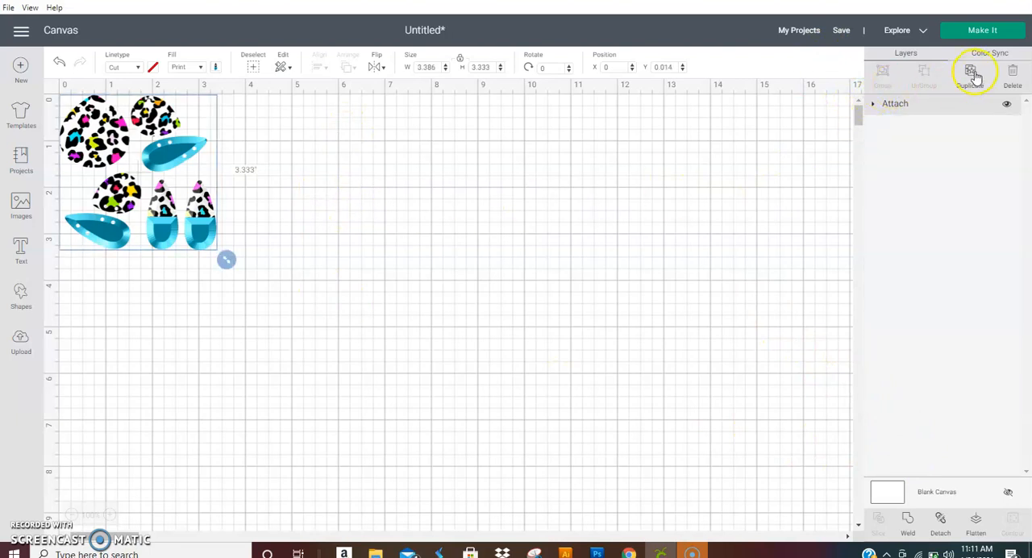
pyautogui.click(971, 71)
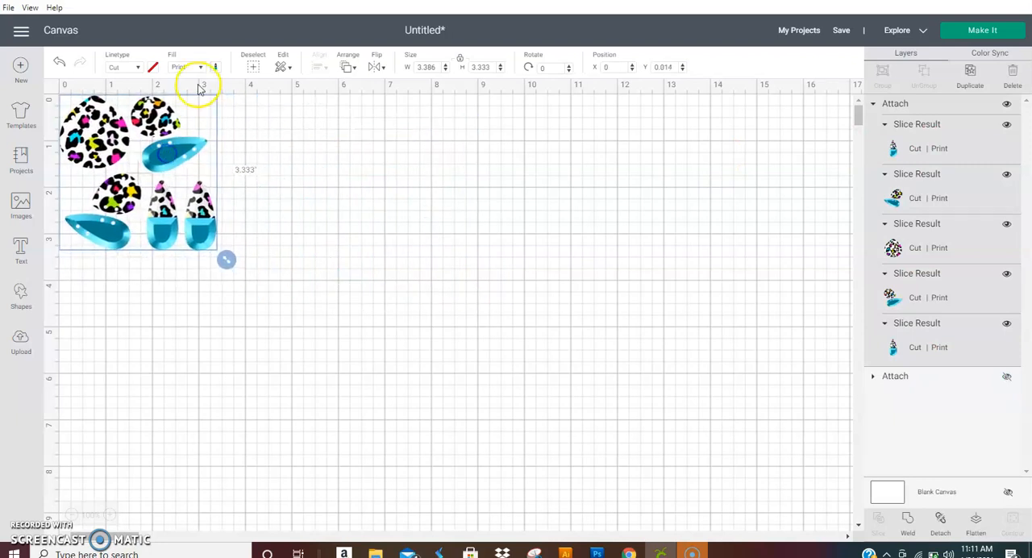
pyautogui.click(215, 67)
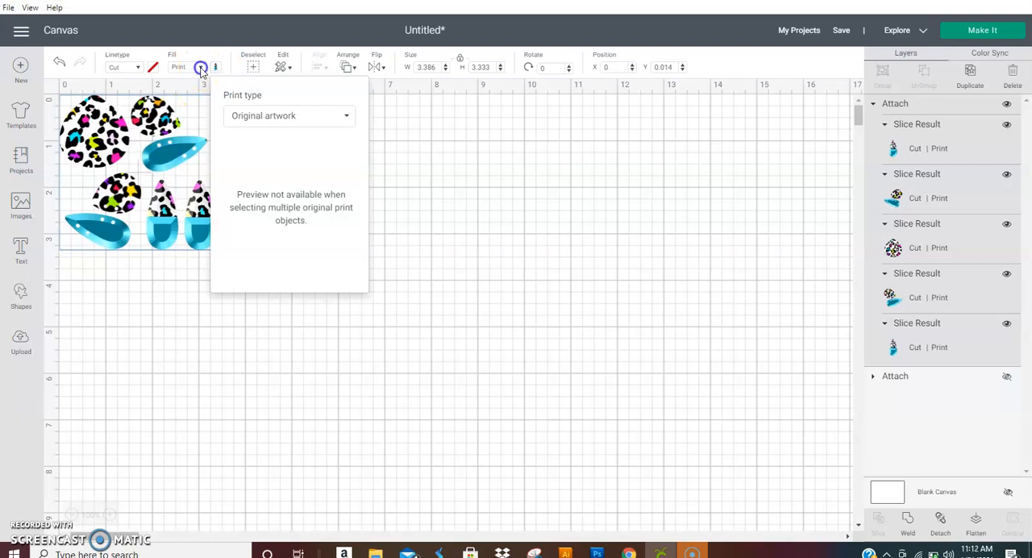
# Switch the visible copy to plain cut, mirror it for the foil backs, and preview it on a cut mat
pyautogui.click(185, 67)
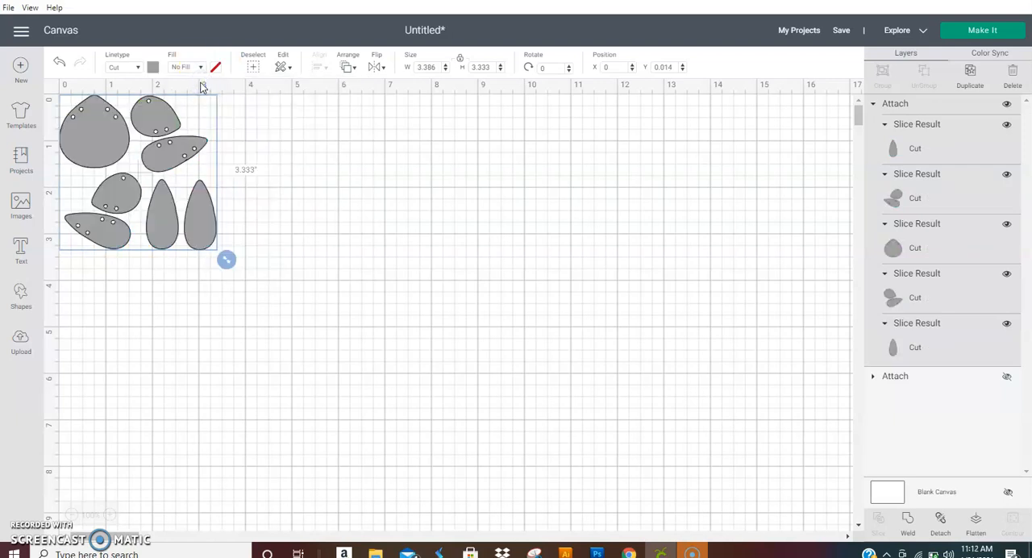
pyautogui.moveTo(215, 170)
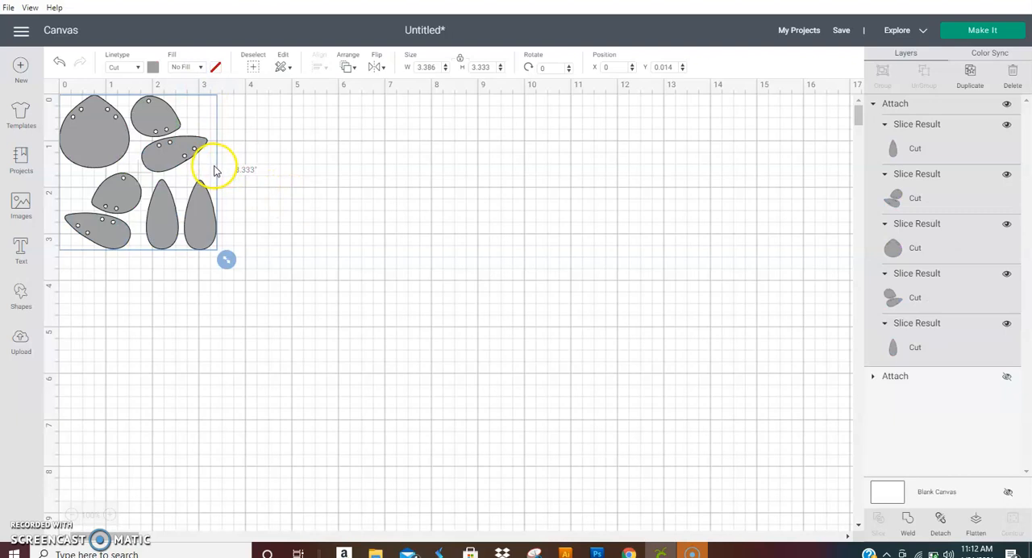
pyautogui.click(270, 179)
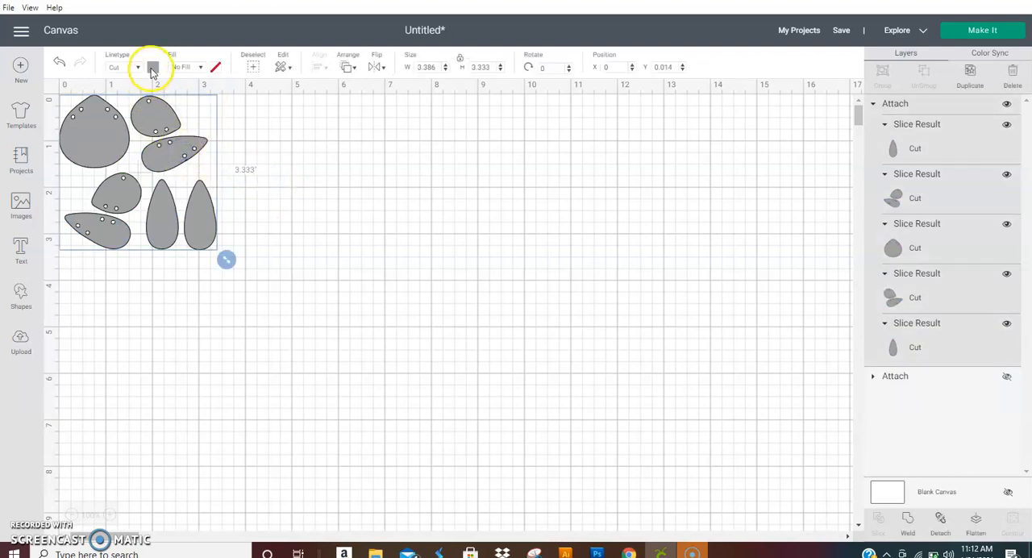
pyautogui.click(153, 67)
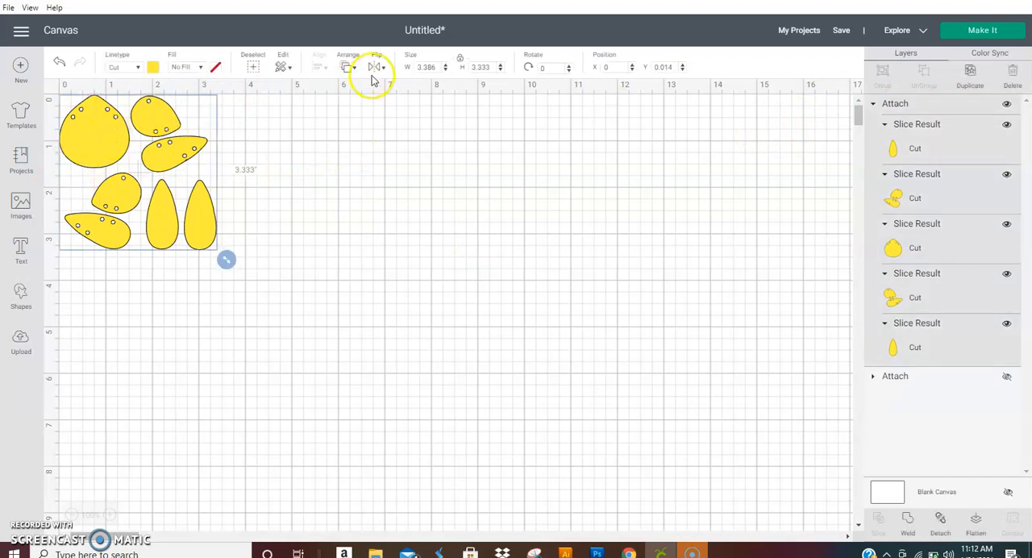
pyautogui.click(374, 67)
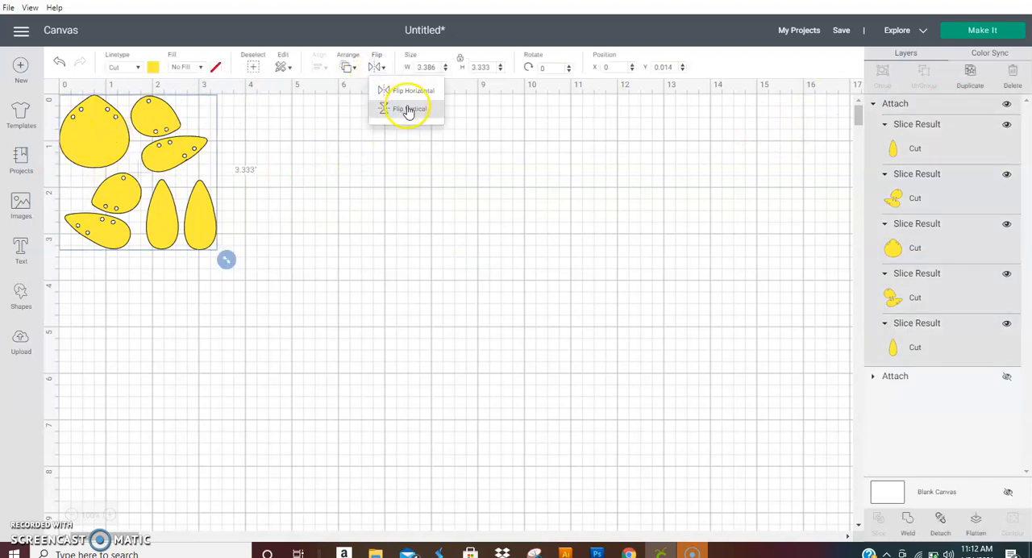
pyautogui.click(407, 108)
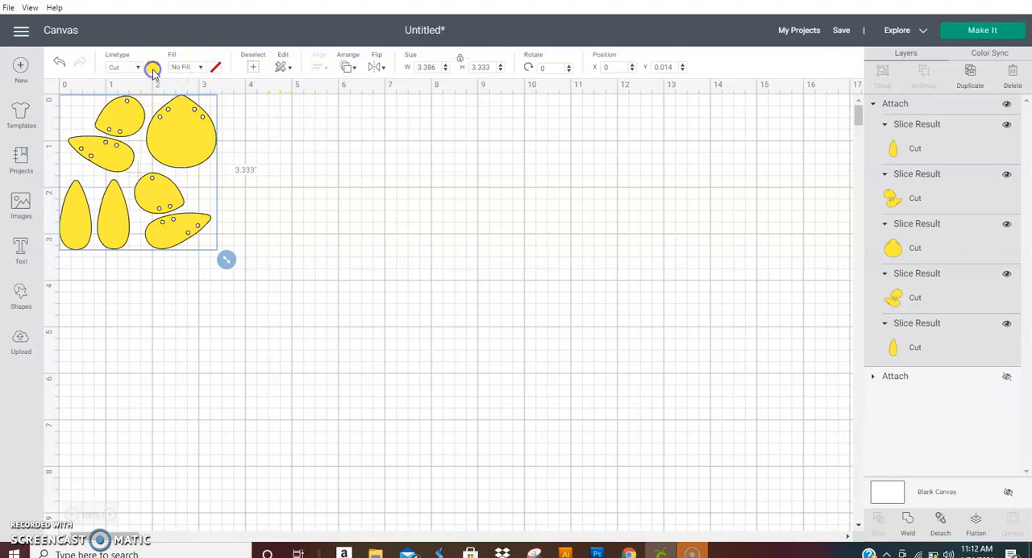
pyautogui.click(153, 67)
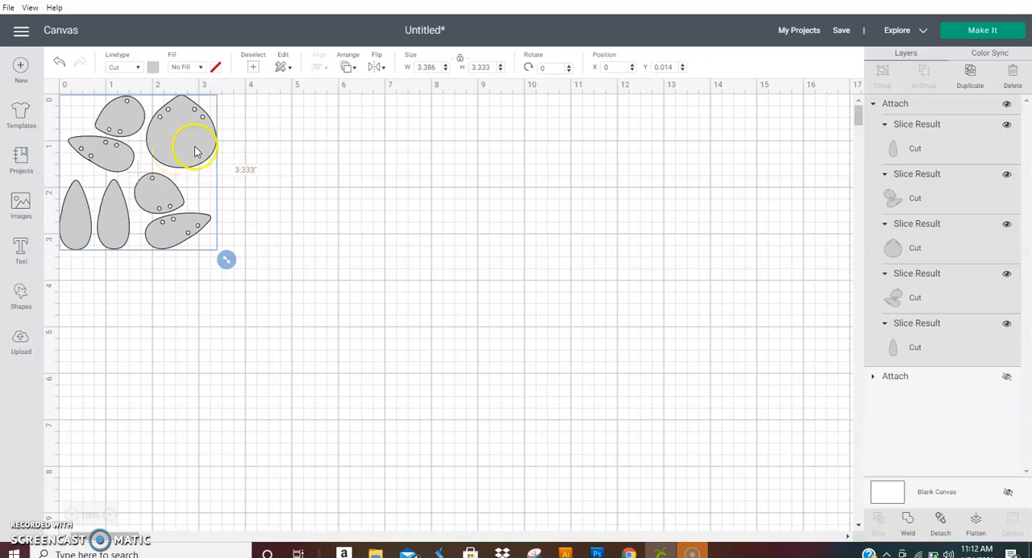
pyautogui.moveTo(279, 158)
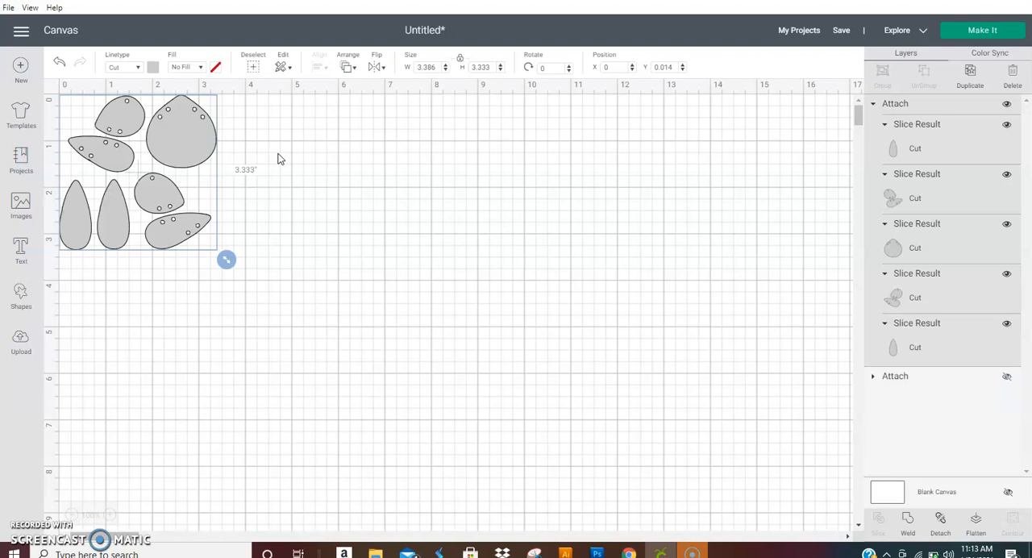
pyautogui.click(982, 30)
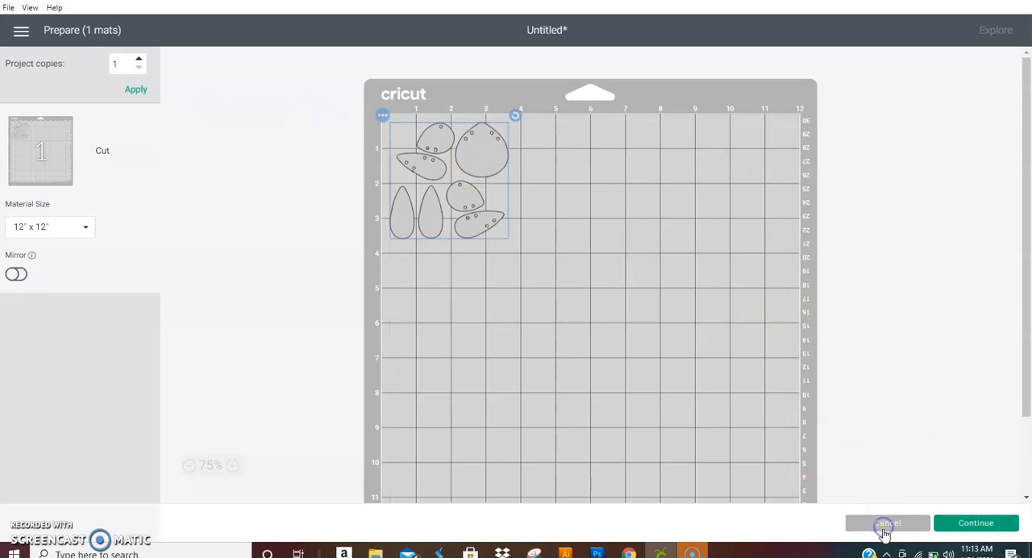
pyautogui.click(887, 523)
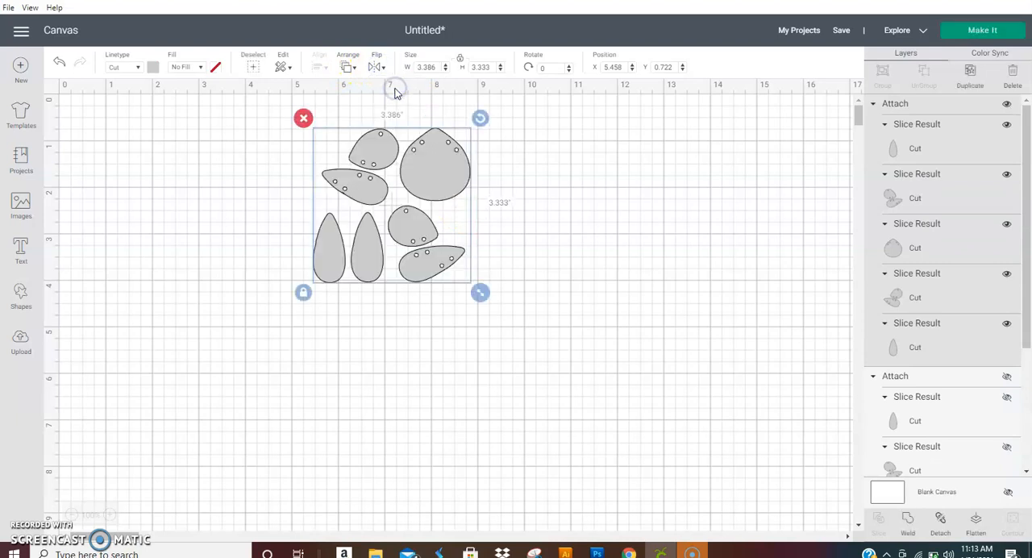
# Move the flipped set to the canvas corner, collapse its layers, and make all its pieces black
pyautogui.moveTo(391, 201); pyautogui.dragTo(93, 154)
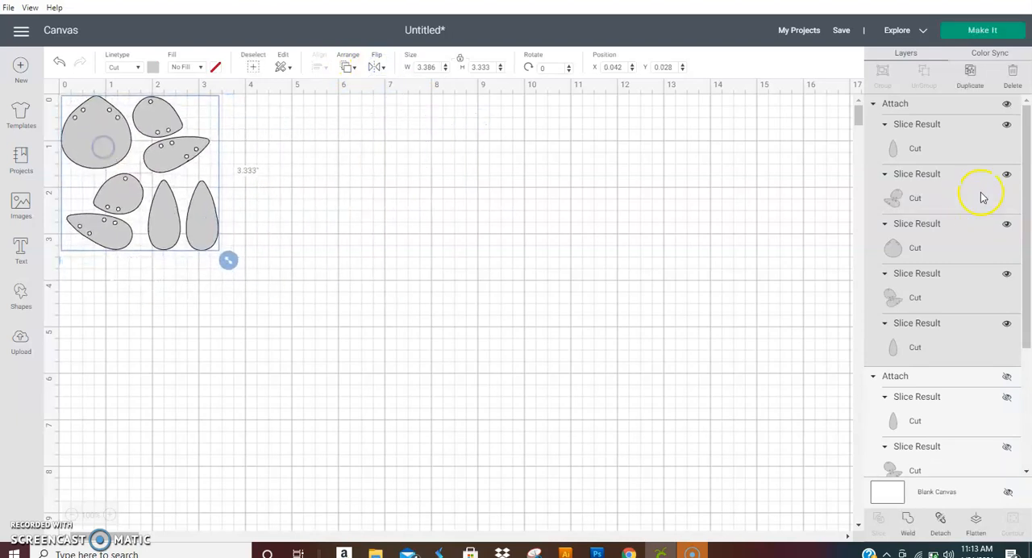
pyautogui.click(872, 103)
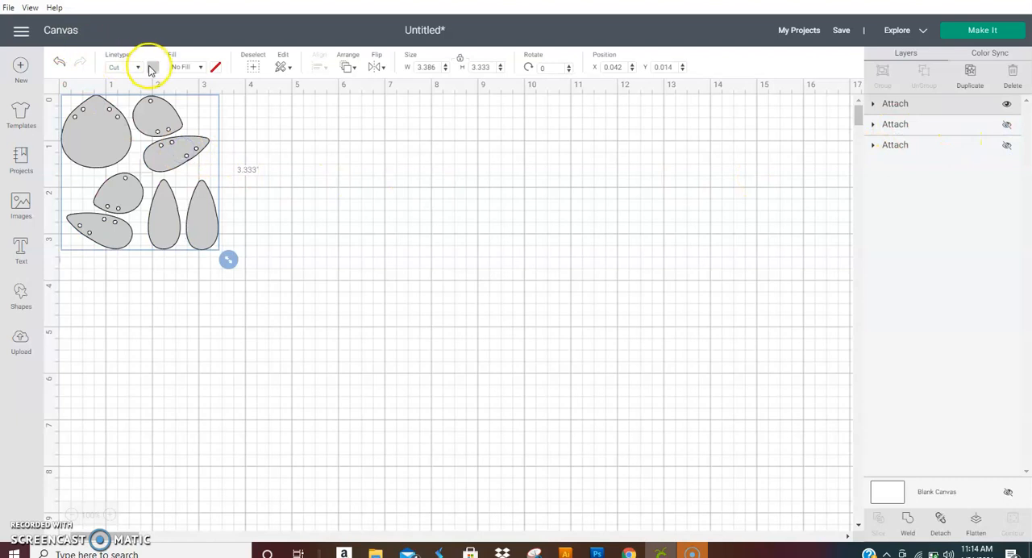
pyautogui.click(153, 67)
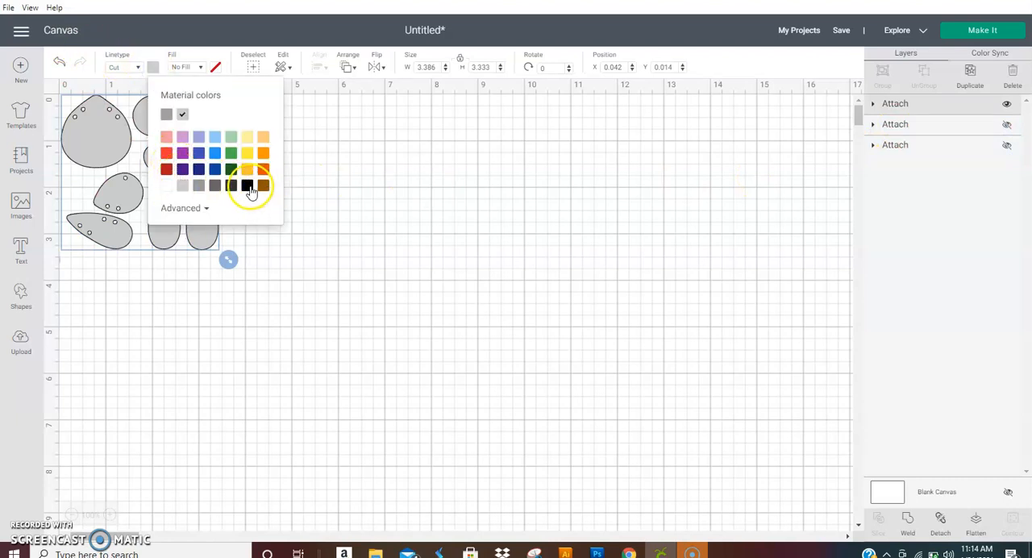
pyautogui.click(247, 186)
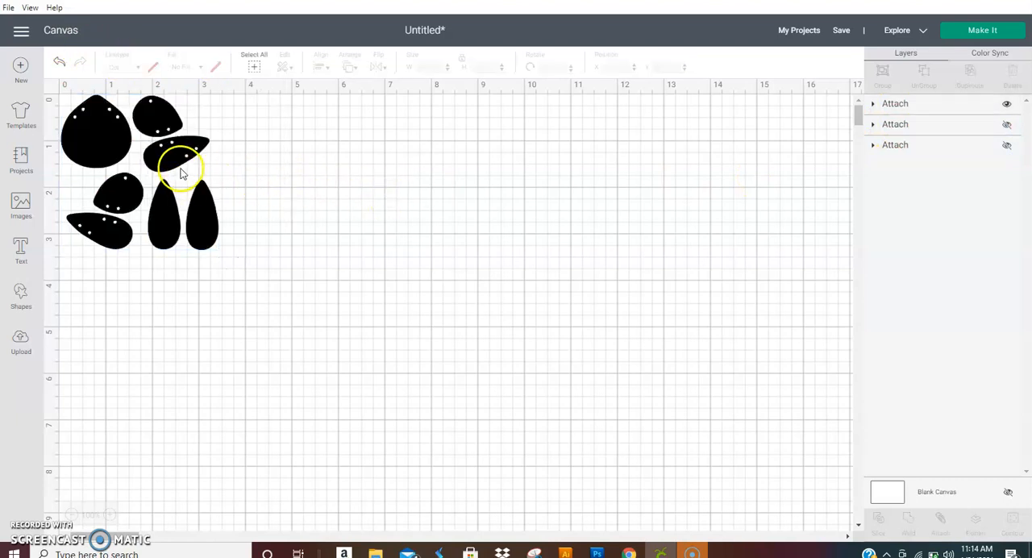
pyautogui.click(253, 54)
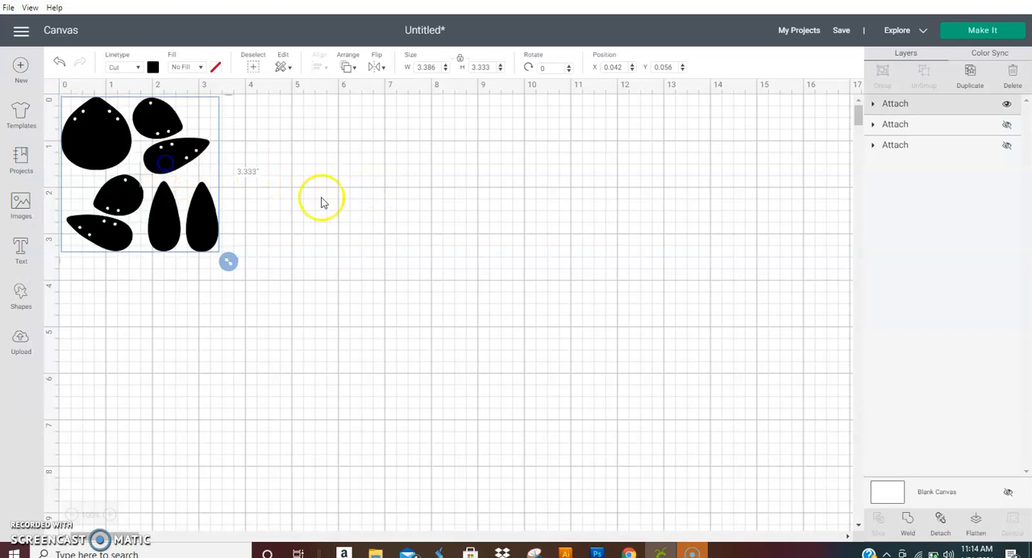
pyautogui.moveTo(340, 192)
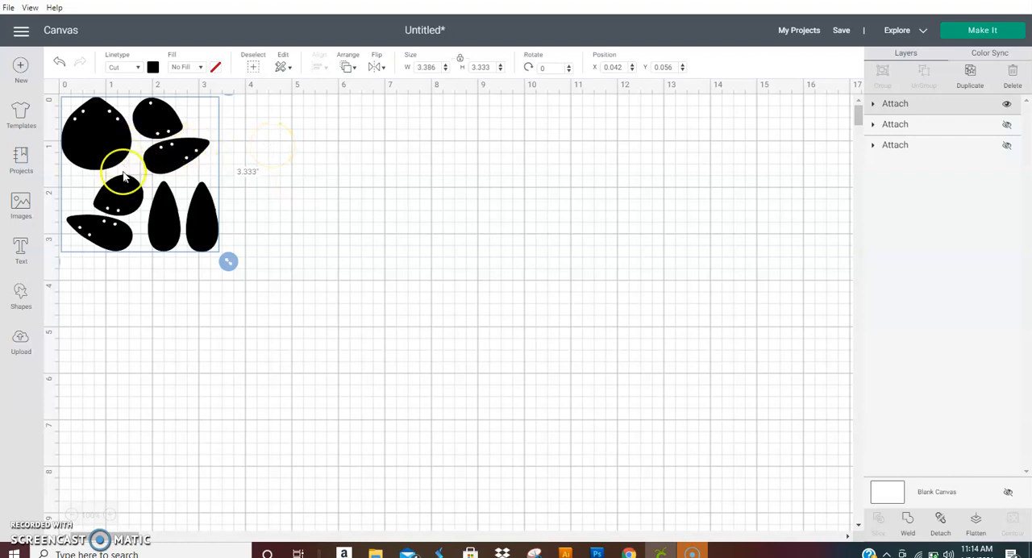
pyautogui.moveTo(186, 201)
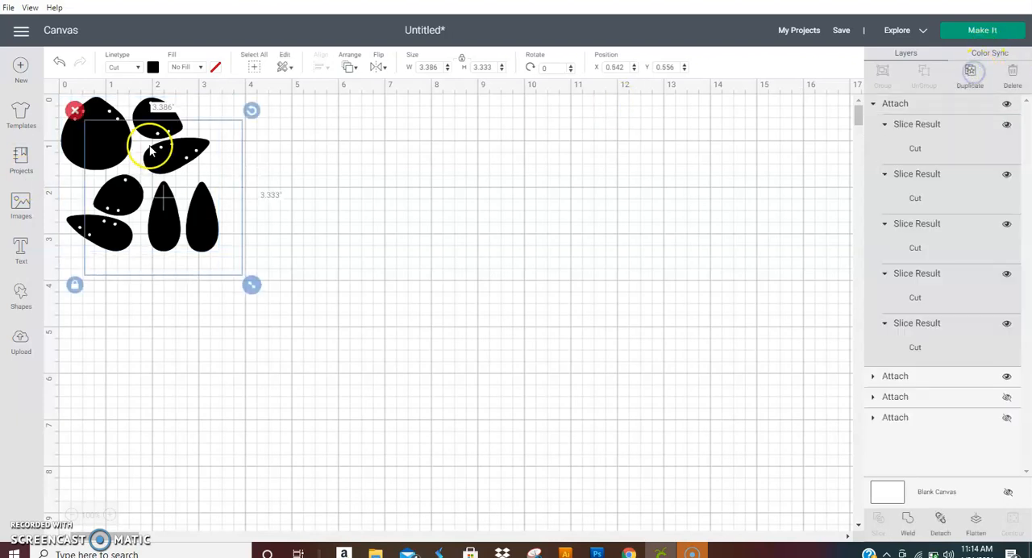
# Place the copy beside the original, duplicate both as a second row below, then deselect
pyautogui.moveTo(149, 145); pyautogui.dragTo(299, 141)
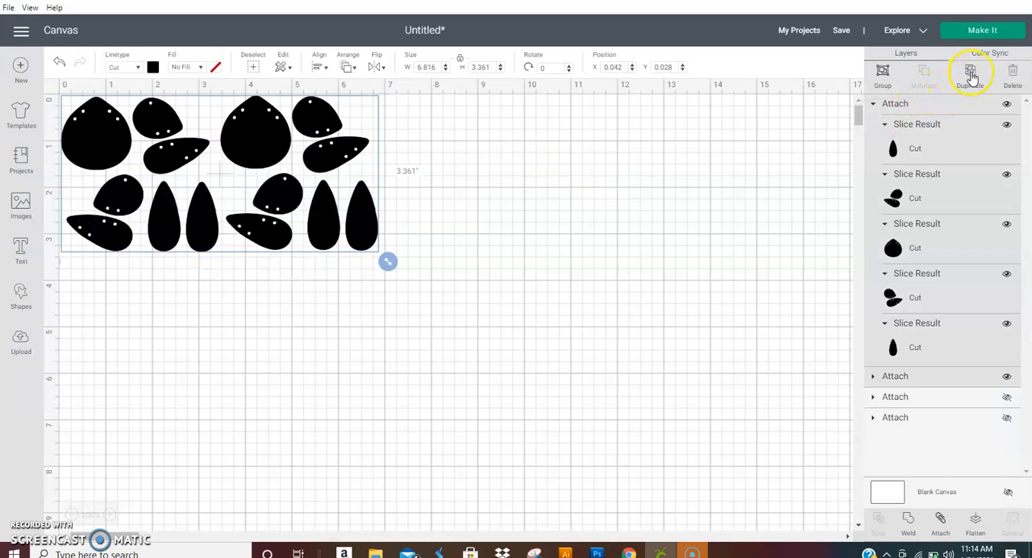
pyautogui.click(970, 71)
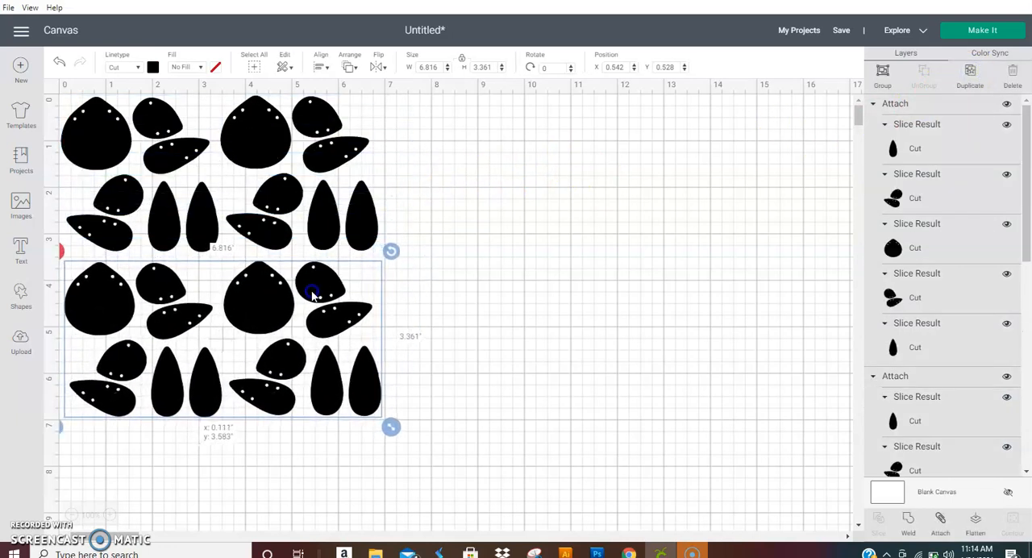
pyautogui.moveTo(312, 294); pyautogui.dragTo(317, 293)
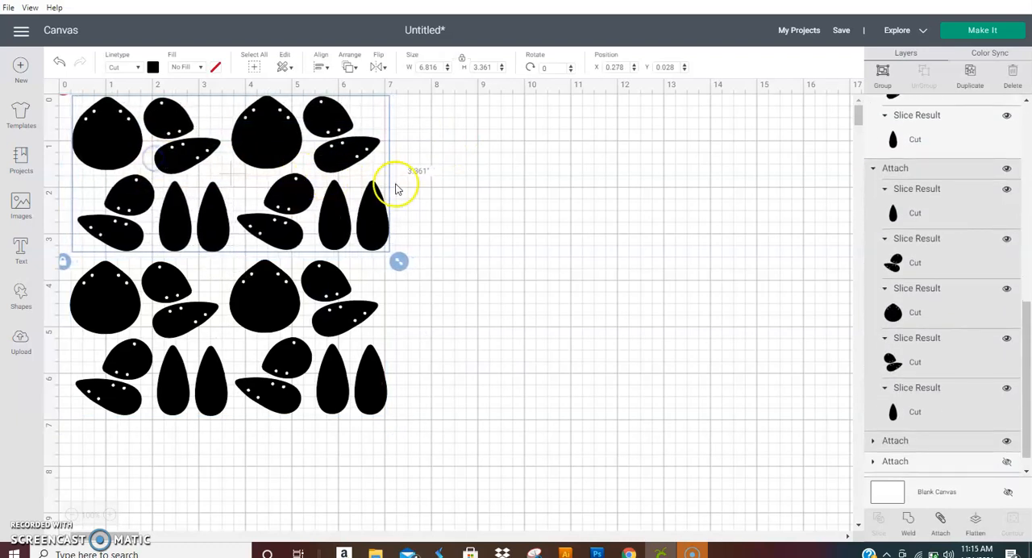
pyautogui.click(427, 186)
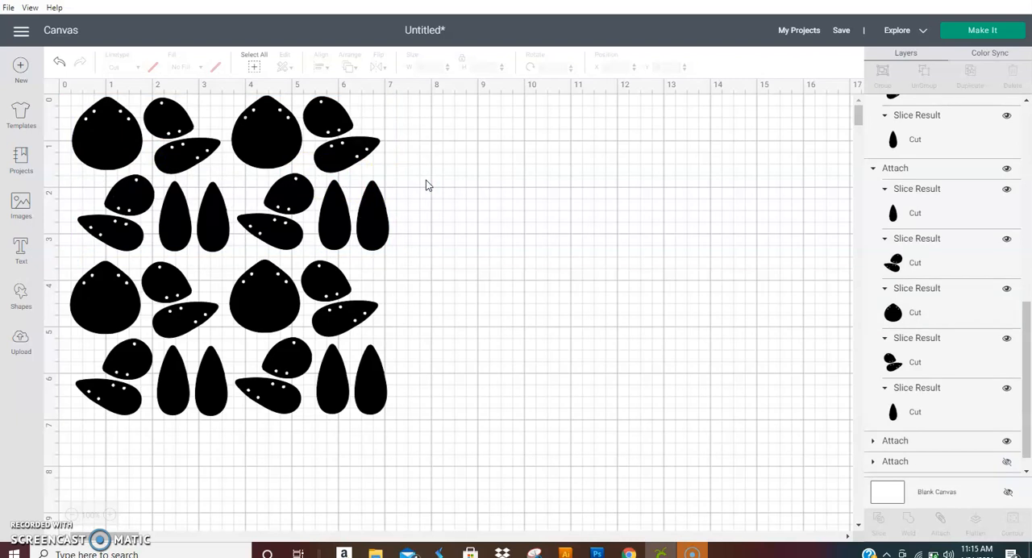
pyautogui.moveTo(428, 186)
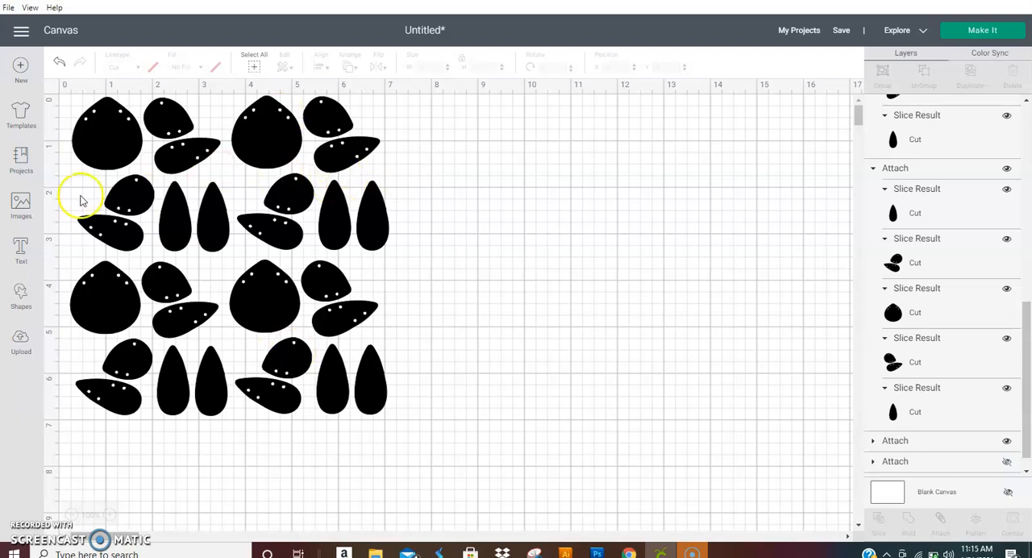
pyautogui.moveTo(464, 248)
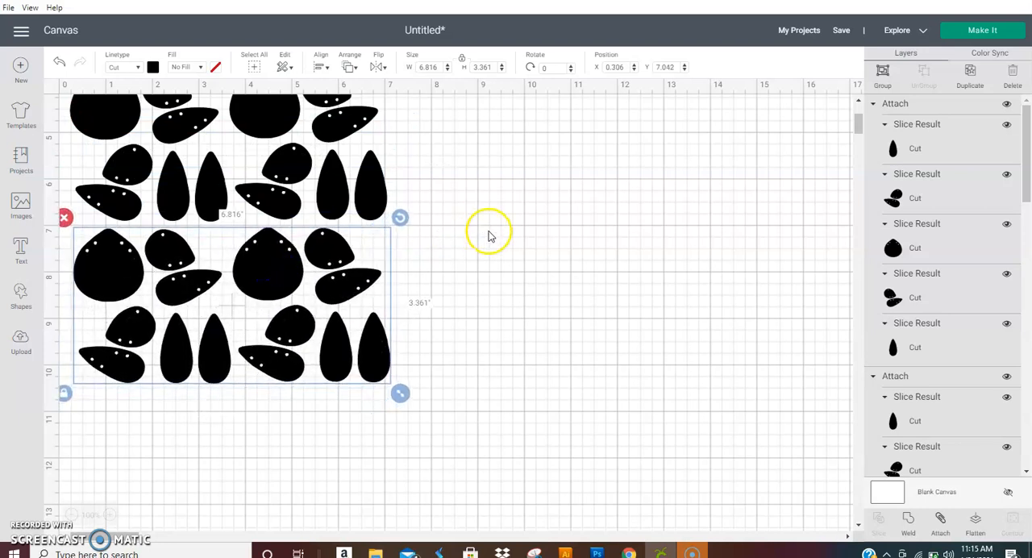
pyautogui.scroll(-3)
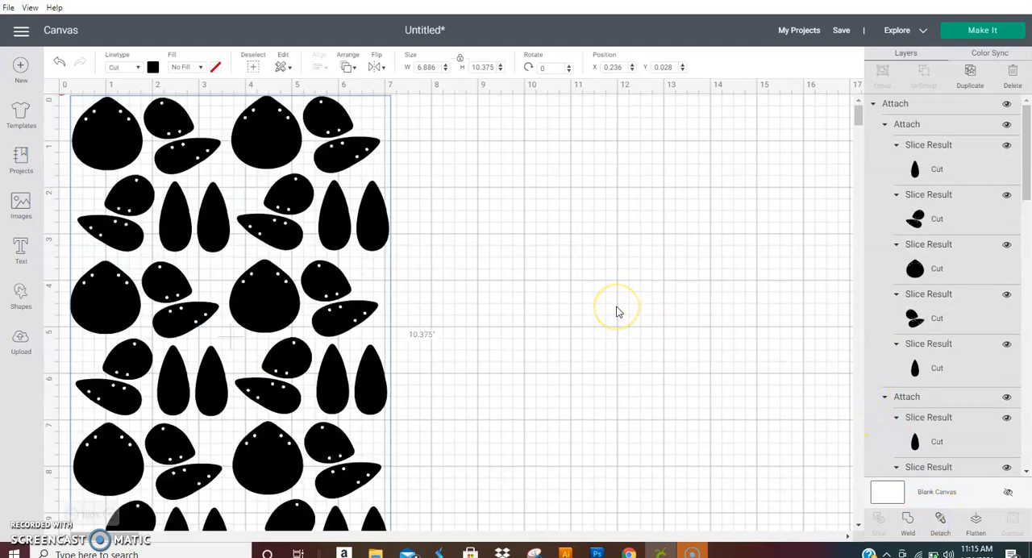
# Preview the six black earring sets on a single 12" x 12" cut mat via Make It
pyautogui.click(982, 29)
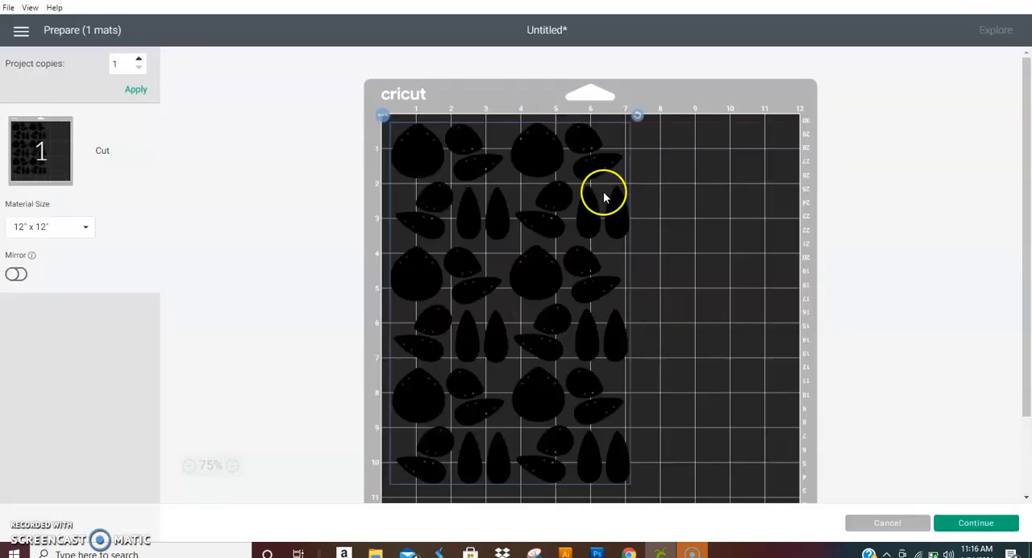
pyautogui.scroll(-3)
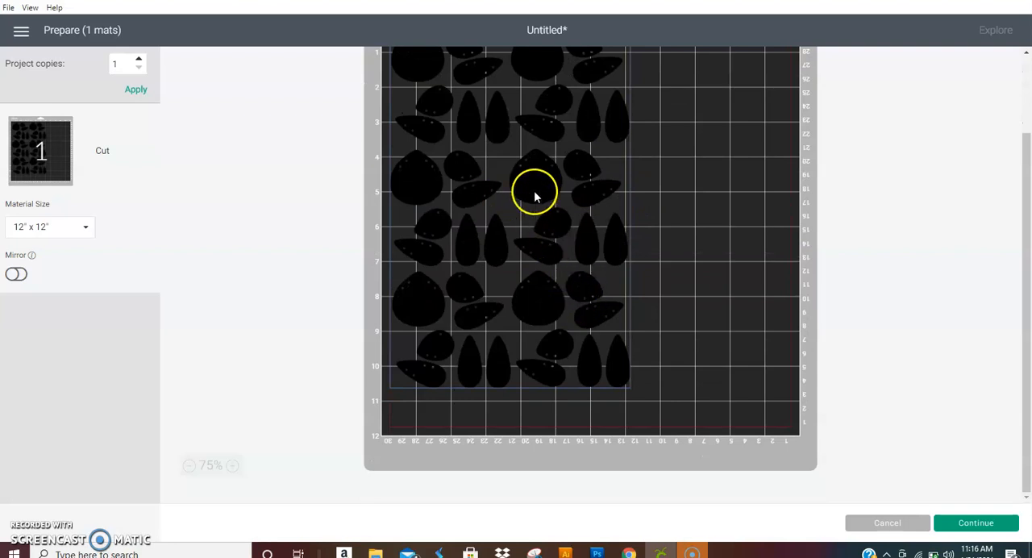
pyautogui.moveTo(581, 169)
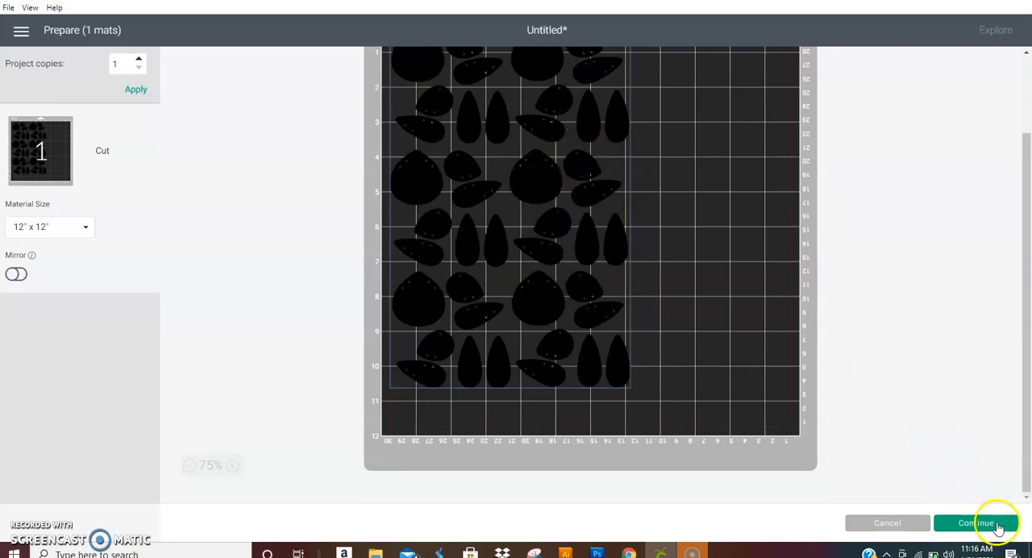
pyautogui.moveTo(570, 318)
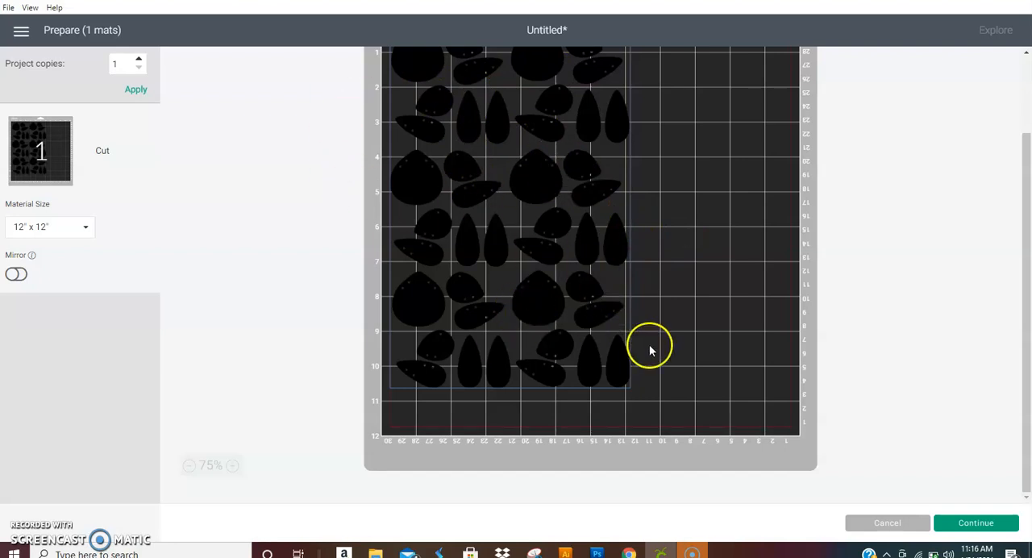
pyautogui.moveTo(645, 346)
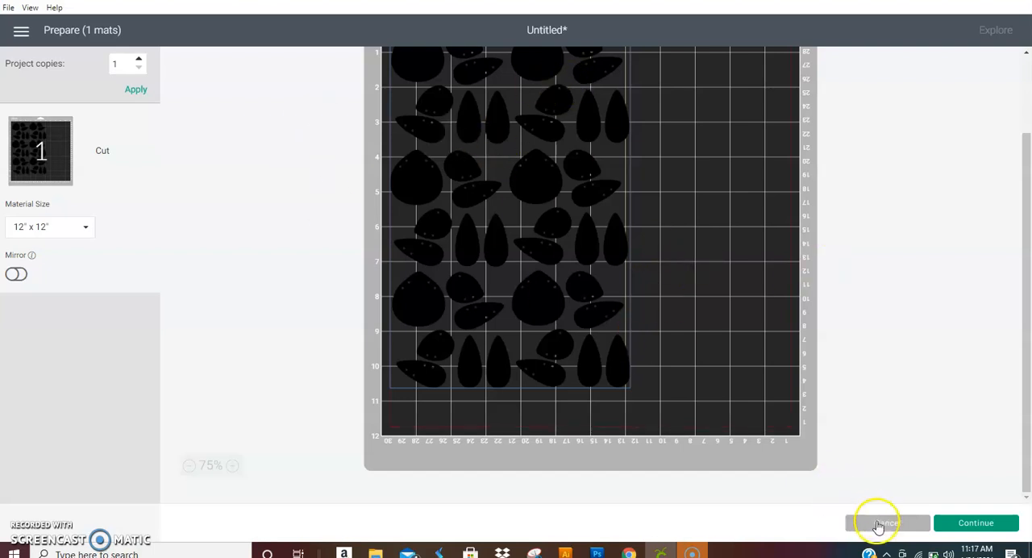
# Cancel the Prepare screen, returning to the canvas with the black earring grid intact
pyautogui.click(886, 523)
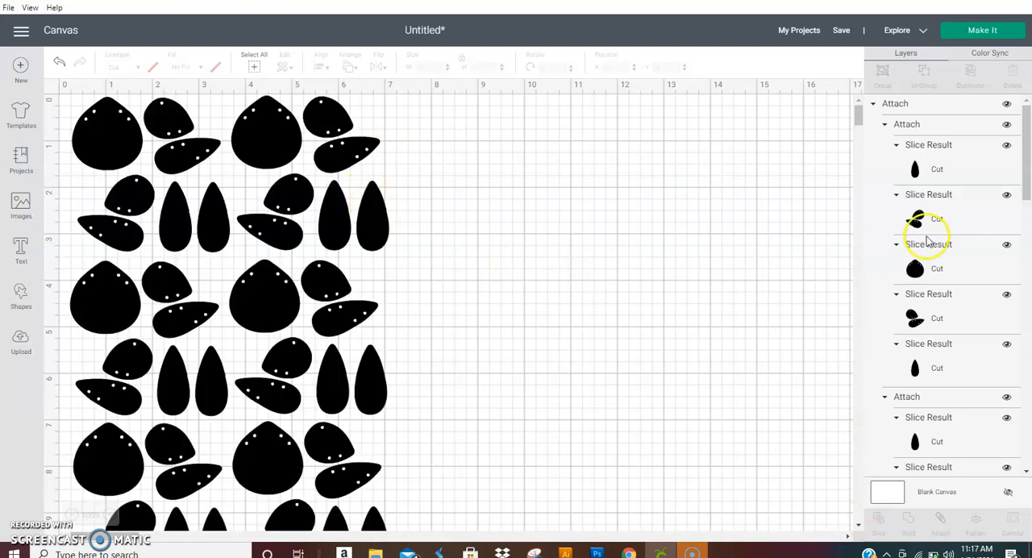
pyautogui.moveTo(916, 234)
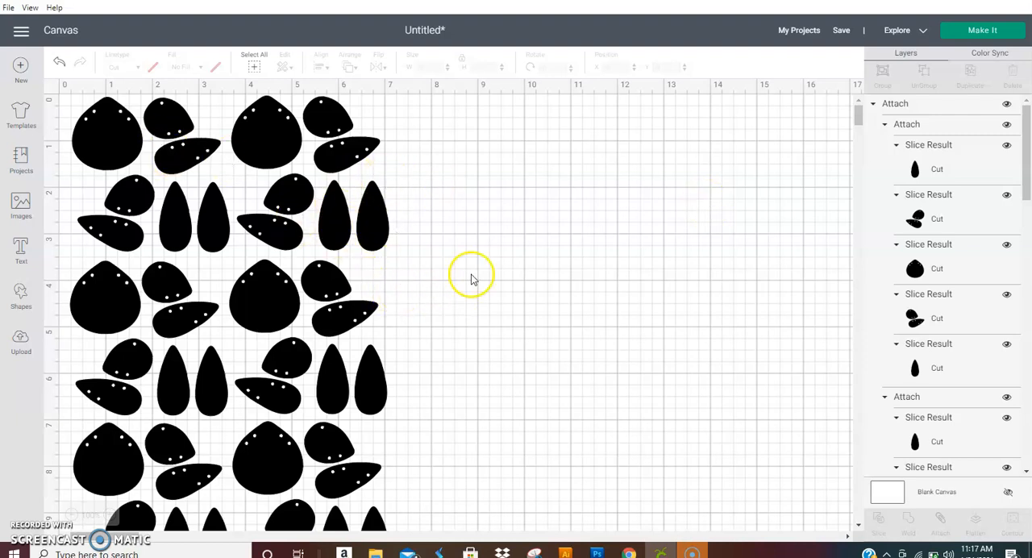
pyautogui.moveTo(660, 282)
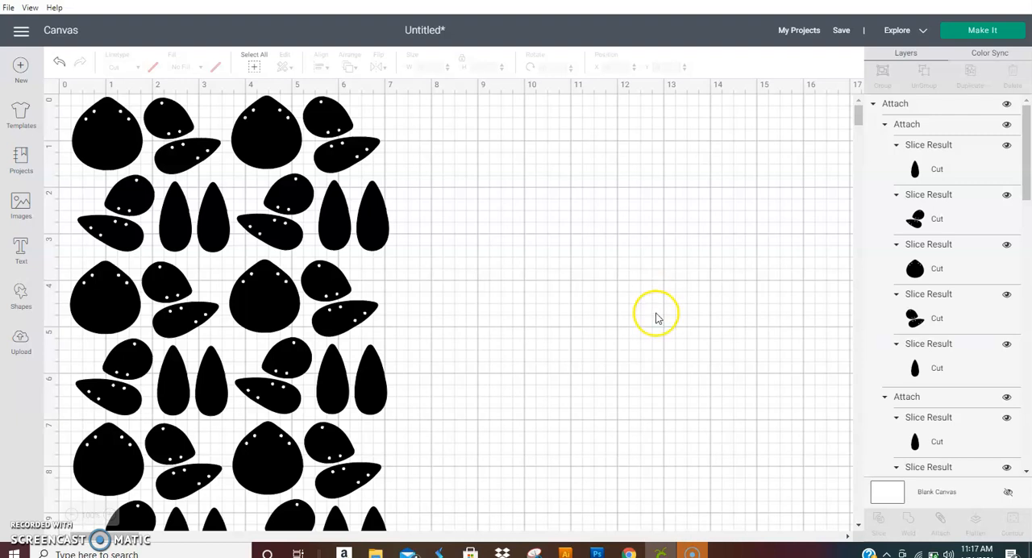
pyautogui.moveTo(750, 455)
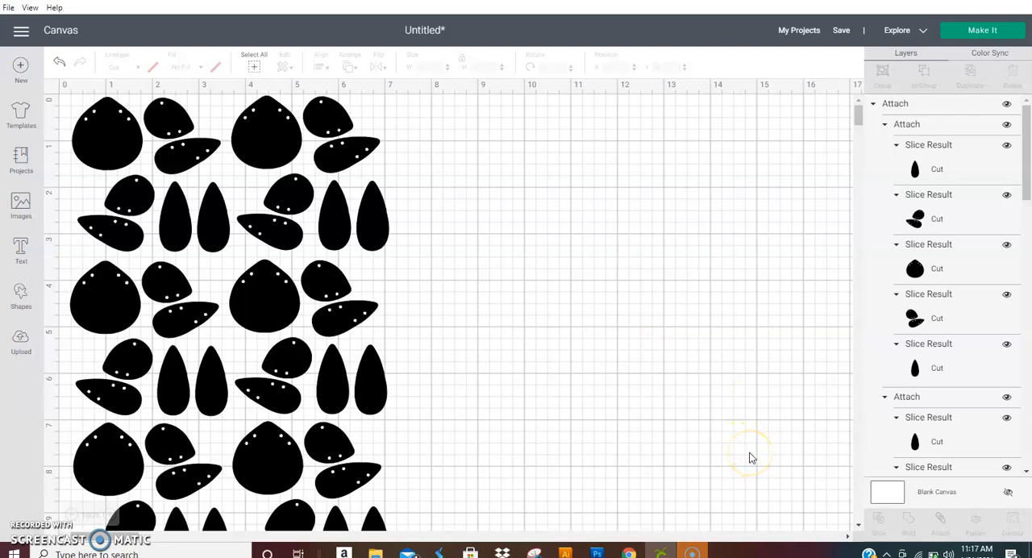